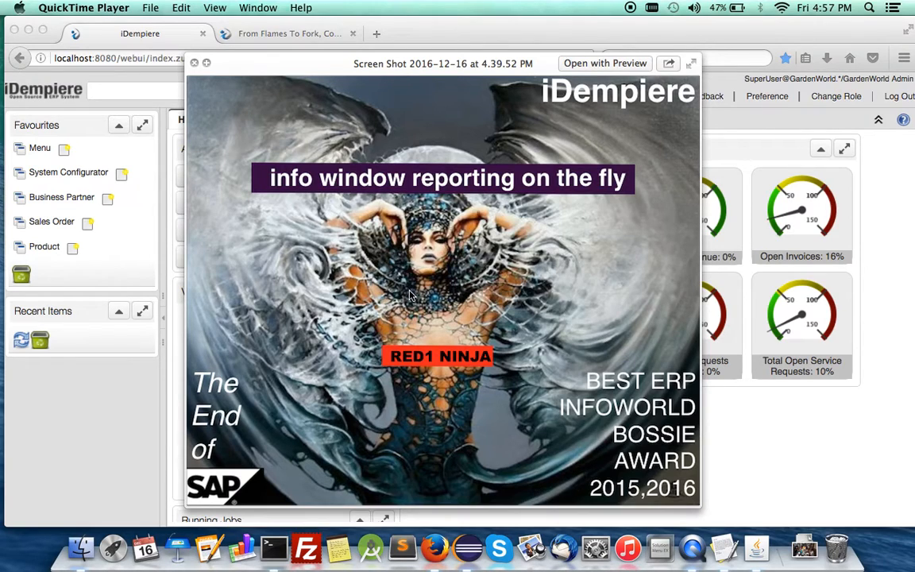
mouse_move(405, 266)
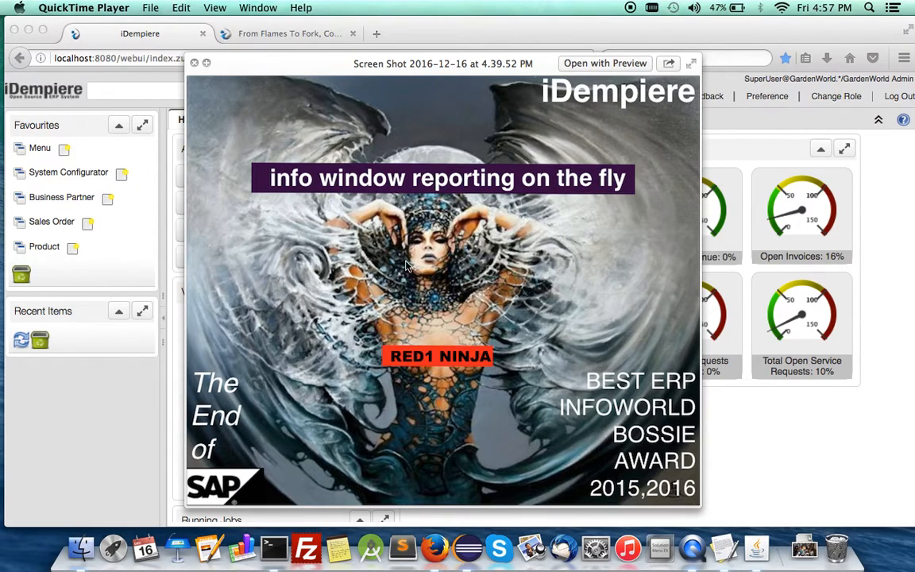
mouse_move(421, 203)
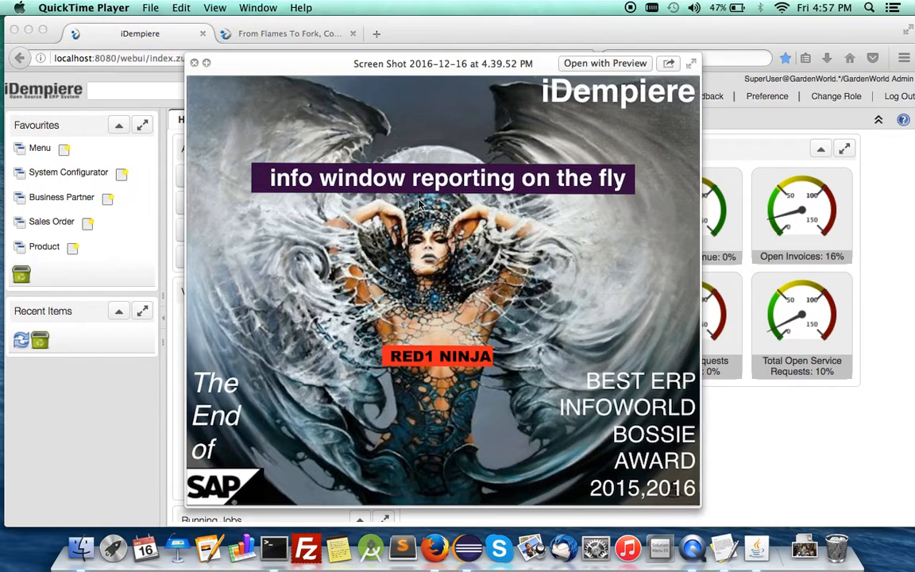
mouse_move(134, 358)
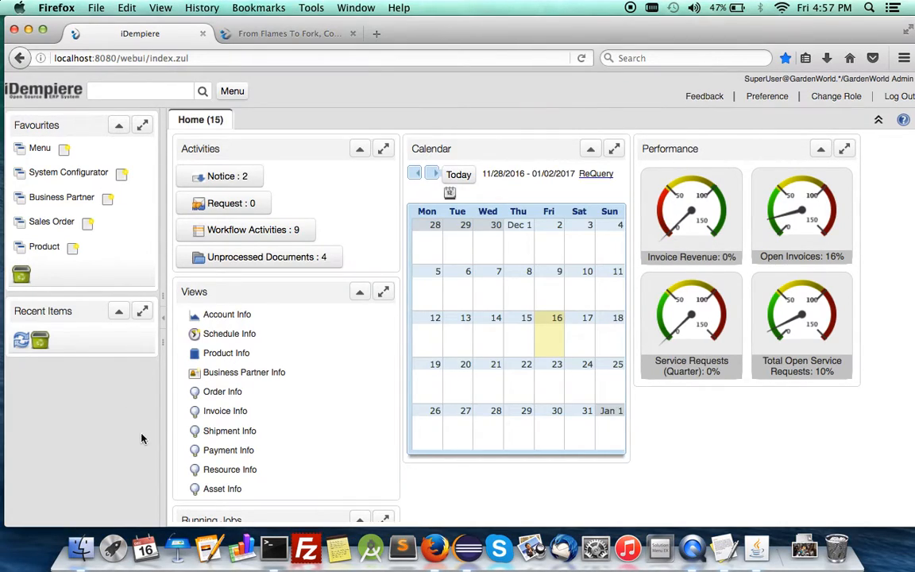
mouse_move(405, 476)
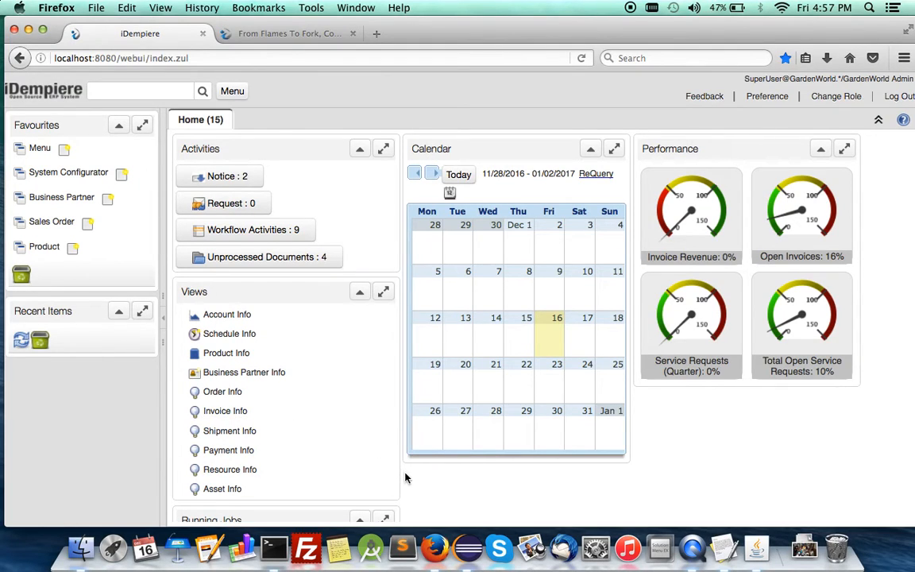
- Review the RED1 NINJA menu entries on the dashboard and start Change Role
click(289, 34)
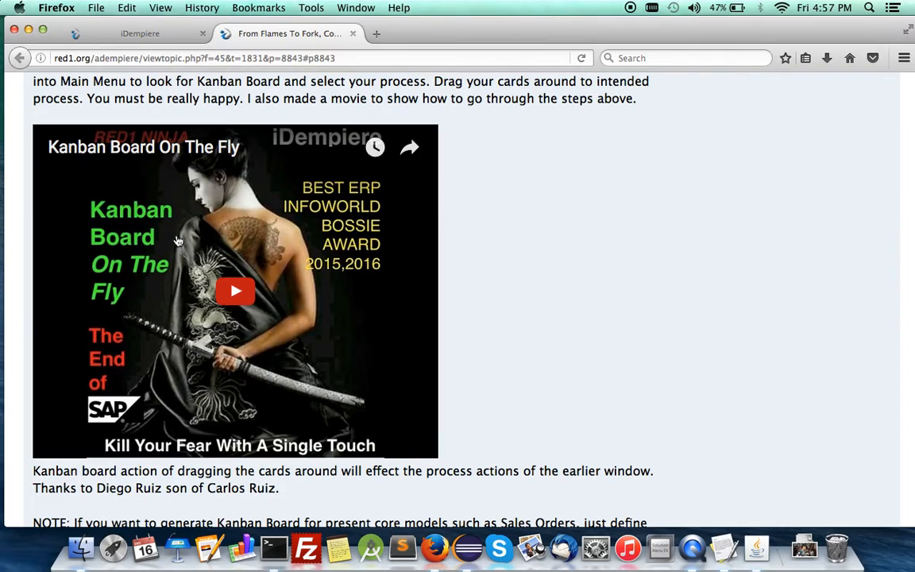
mouse_move(162, 262)
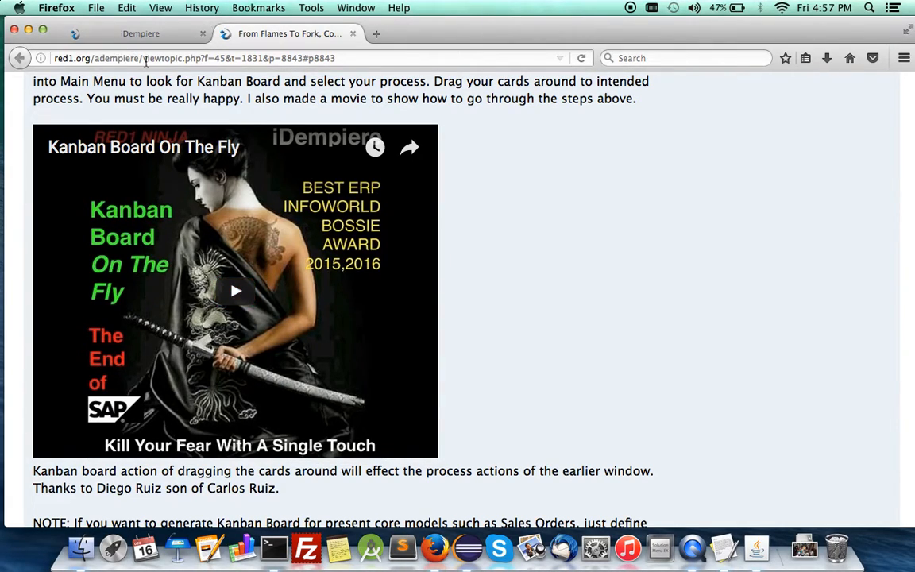
click(139, 33)
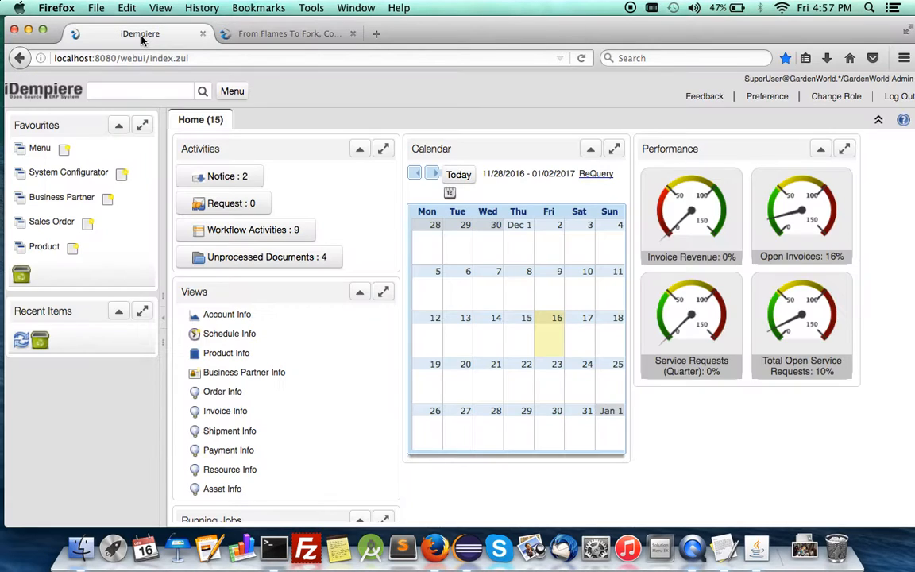
click(231, 91)
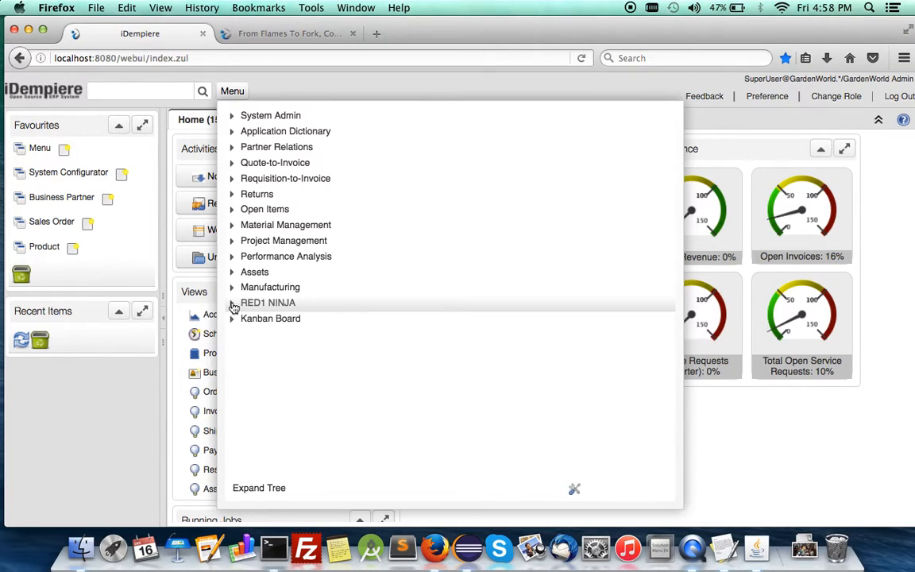
click(232, 302)
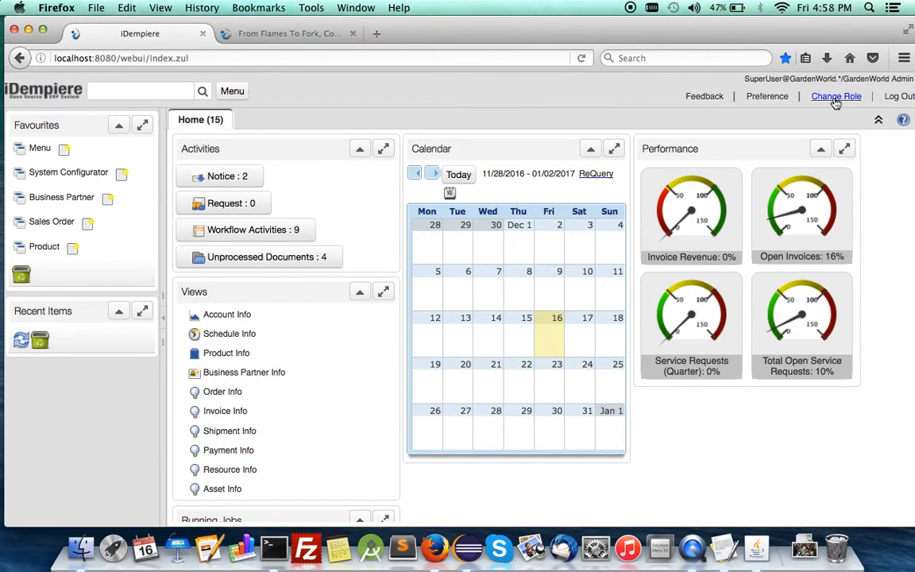
click(835, 97)
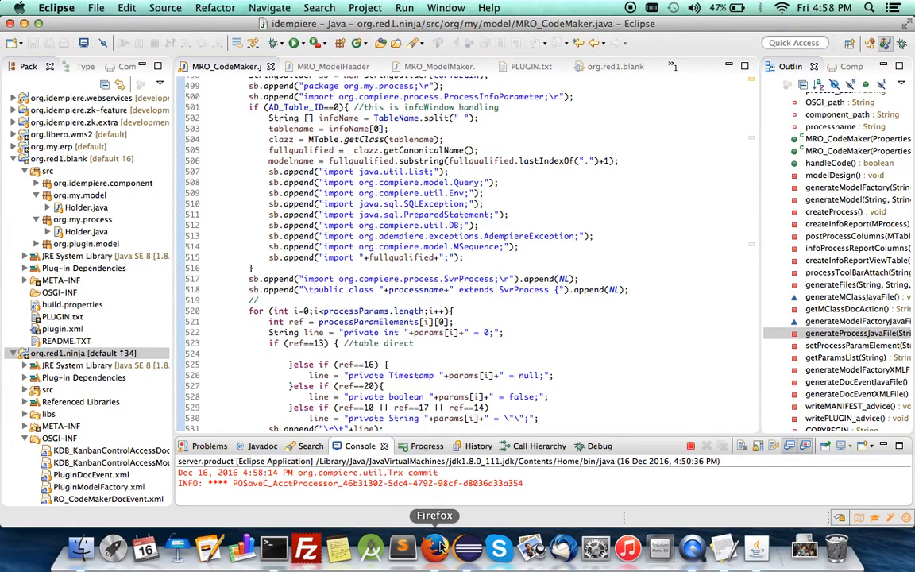
- Confirm the System Administrator role and launch RED1 NINJA Module Designer from the menu
click(435, 547)
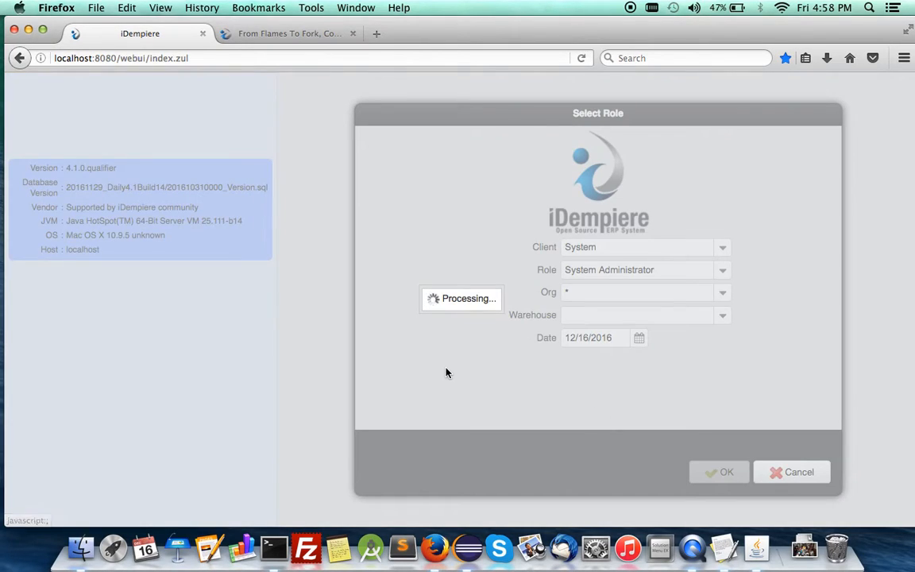
click(720, 472)
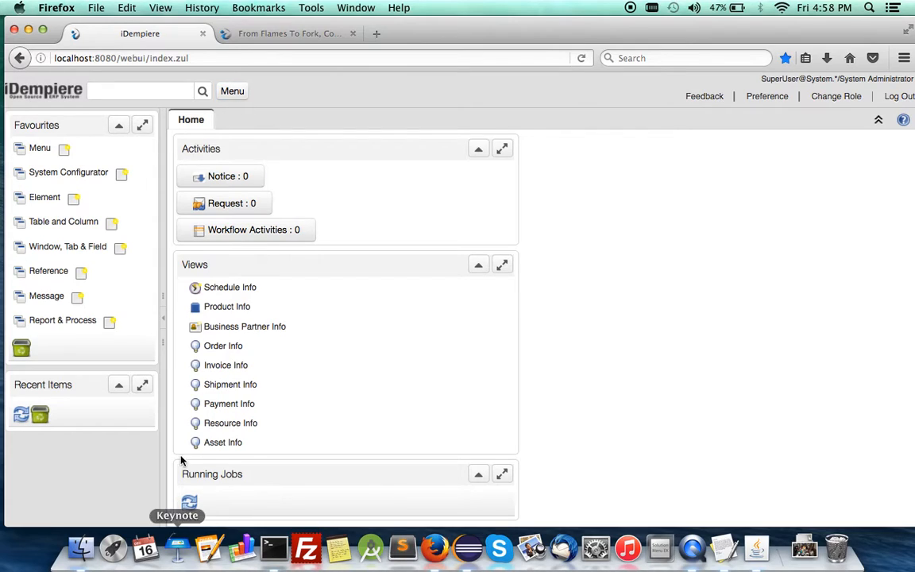
mouse_move(225, 363)
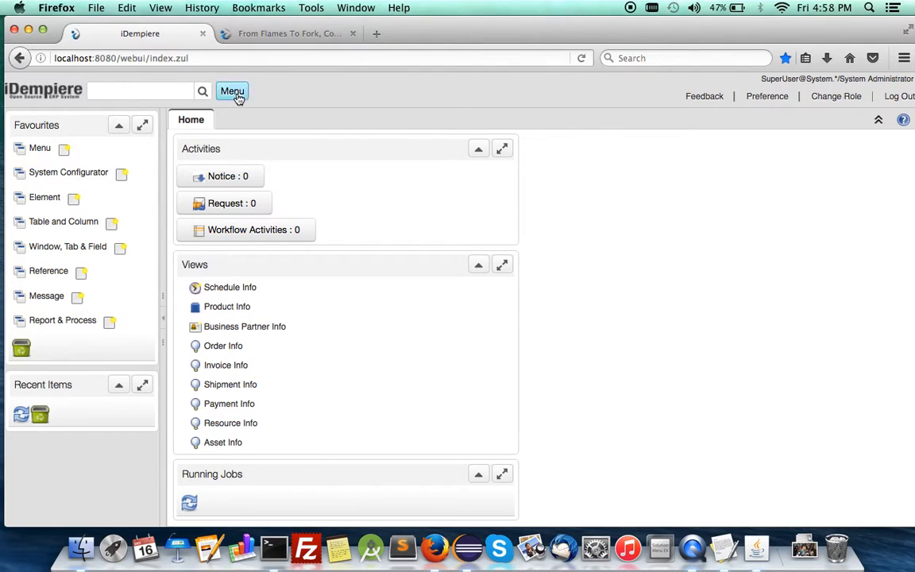
click(232, 91)
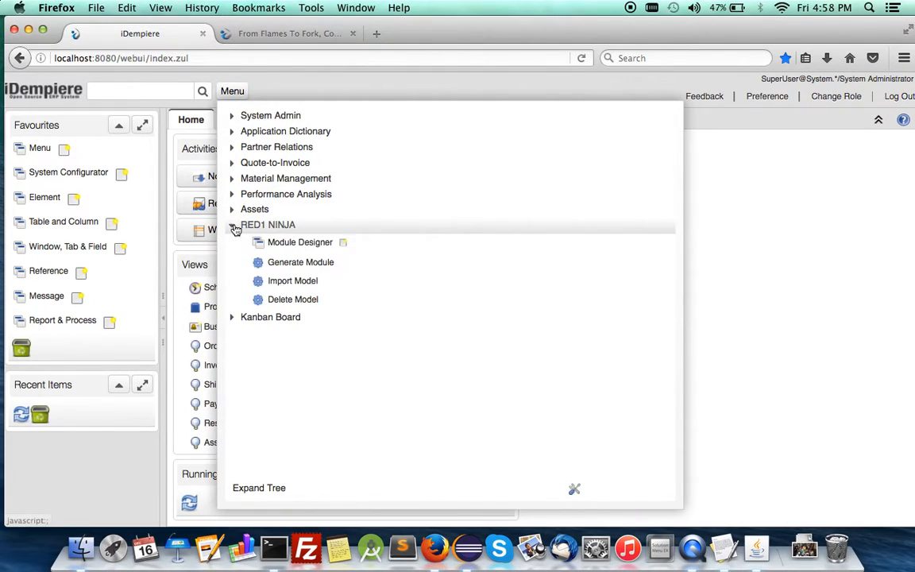
click(300, 242)
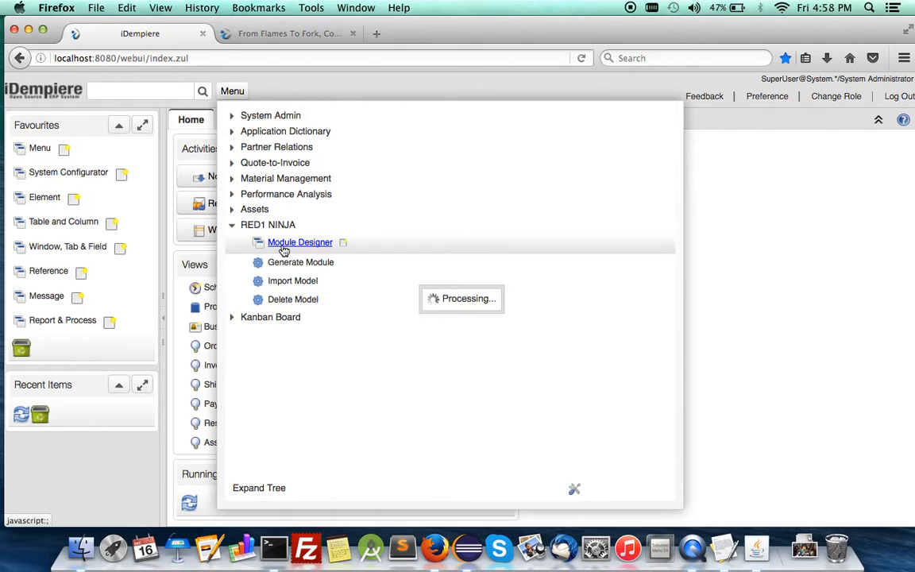
mouse_move(372, 307)
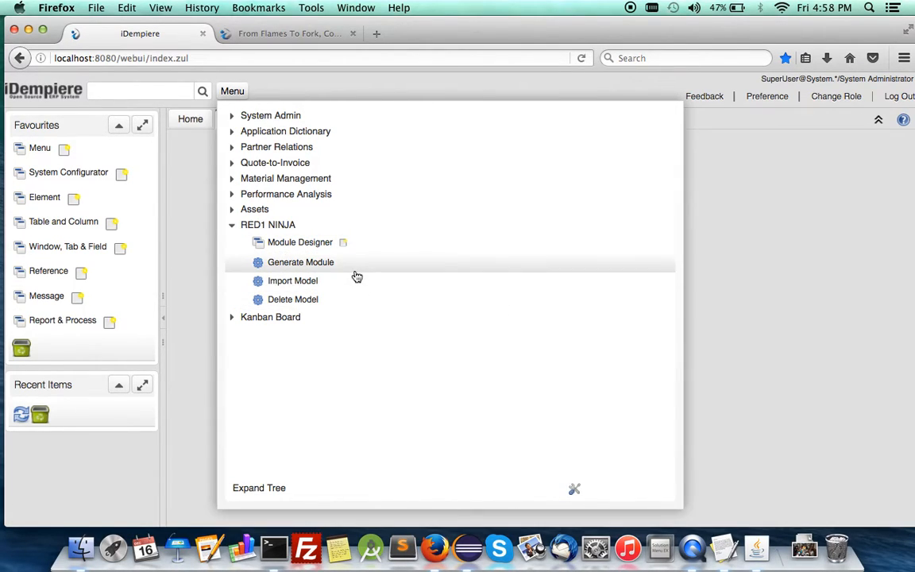
click(298, 241)
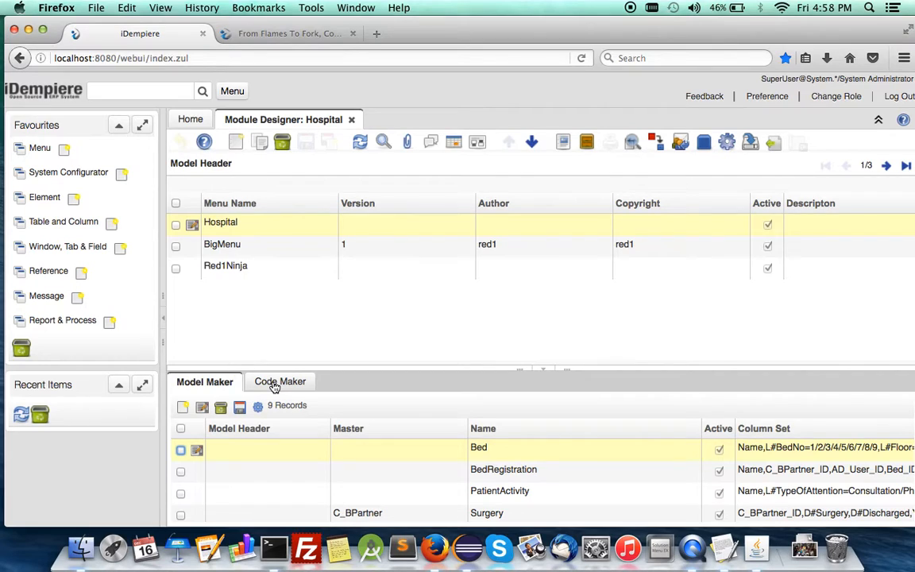
- Rename BigMenu's Test model to TestAny, save, and list its Model Maker records alone
click(222, 245)
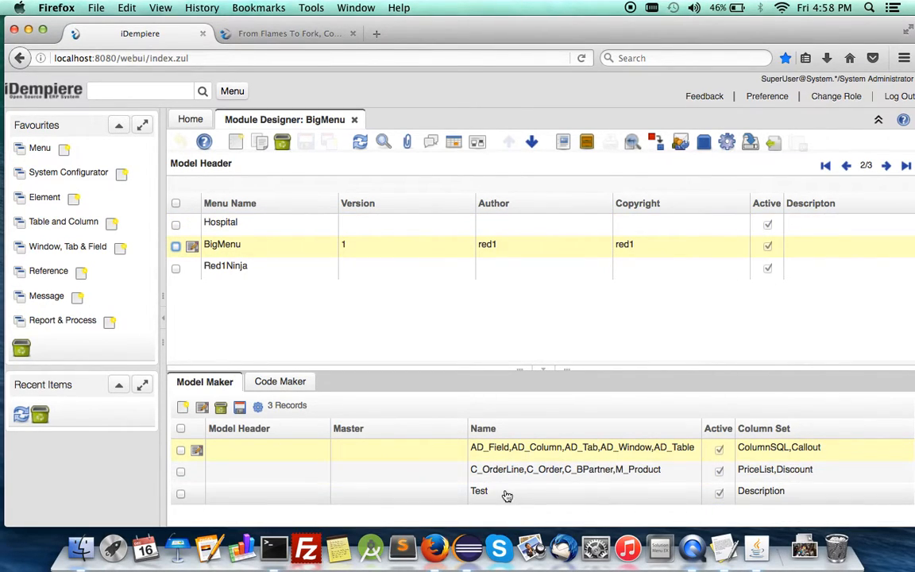
click(480, 489)
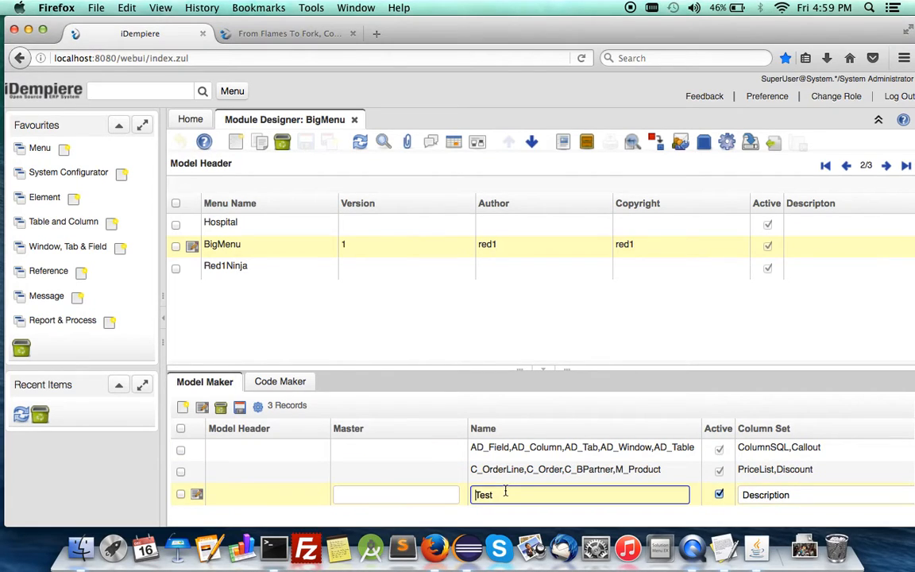
text(Any)
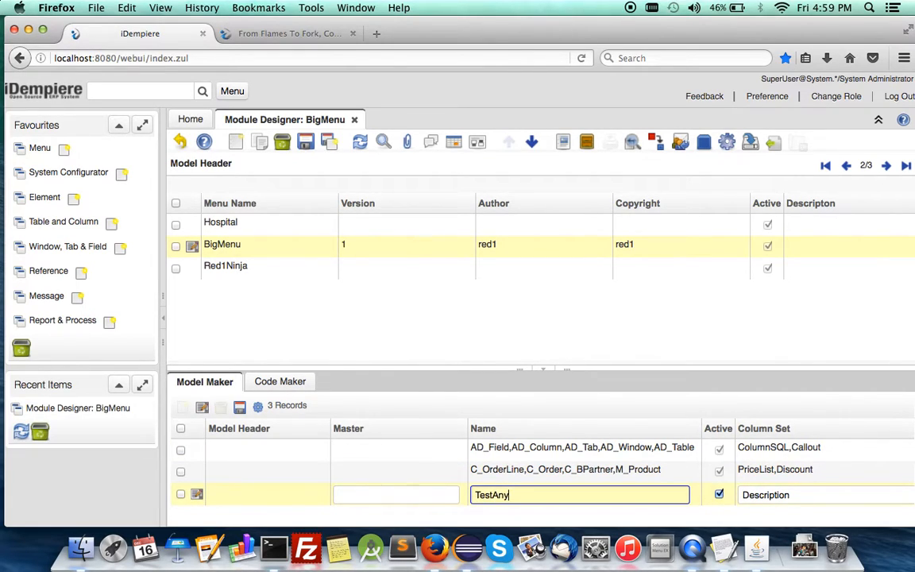
click(396, 496)
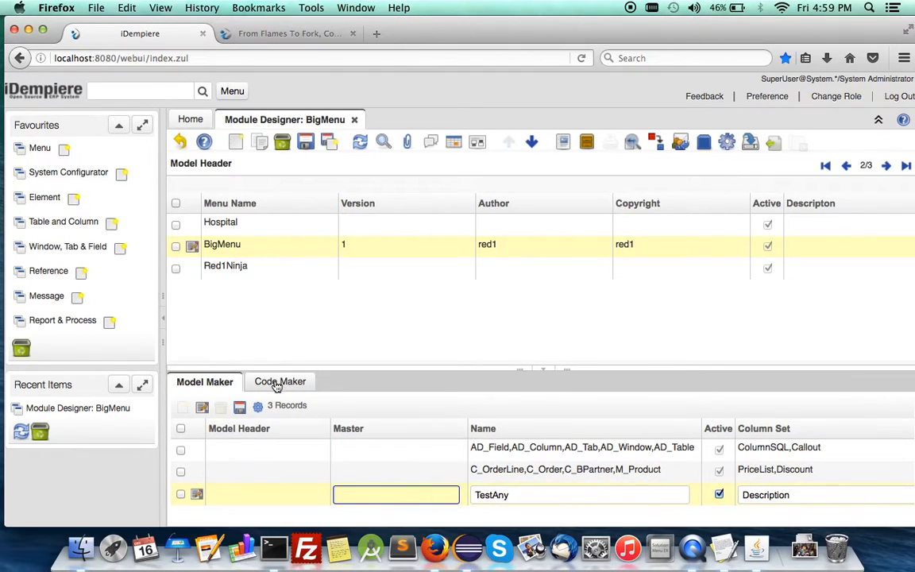
click(279, 381)
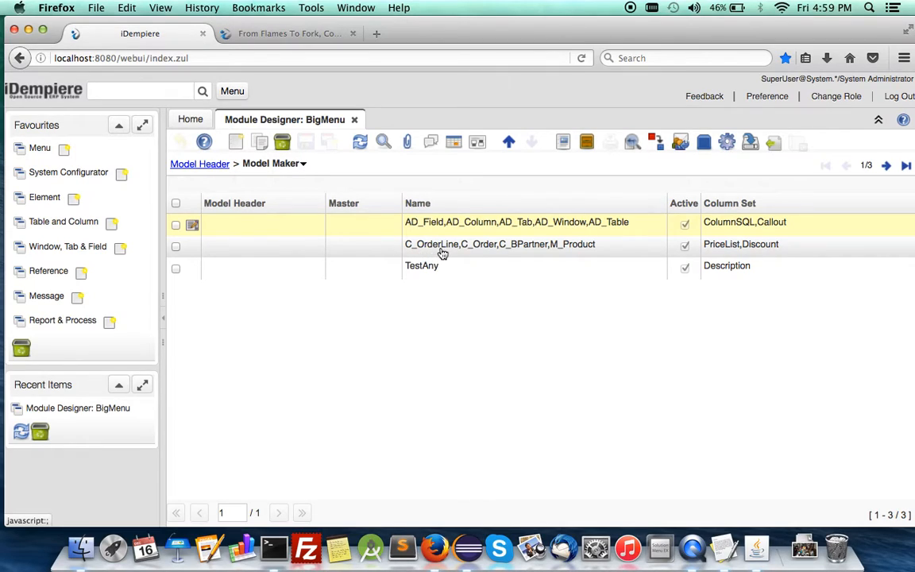
mouse_move(432, 248)
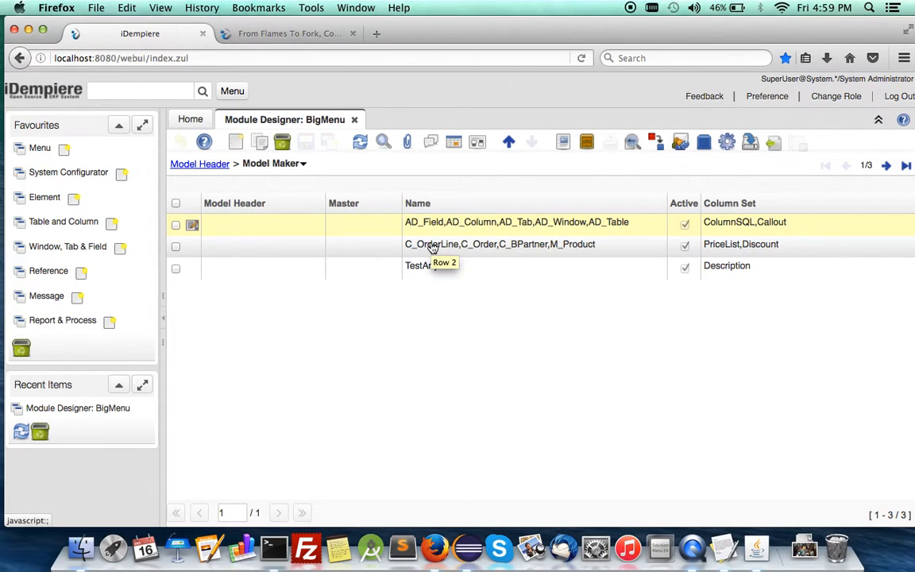
mouse_move(426, 235)
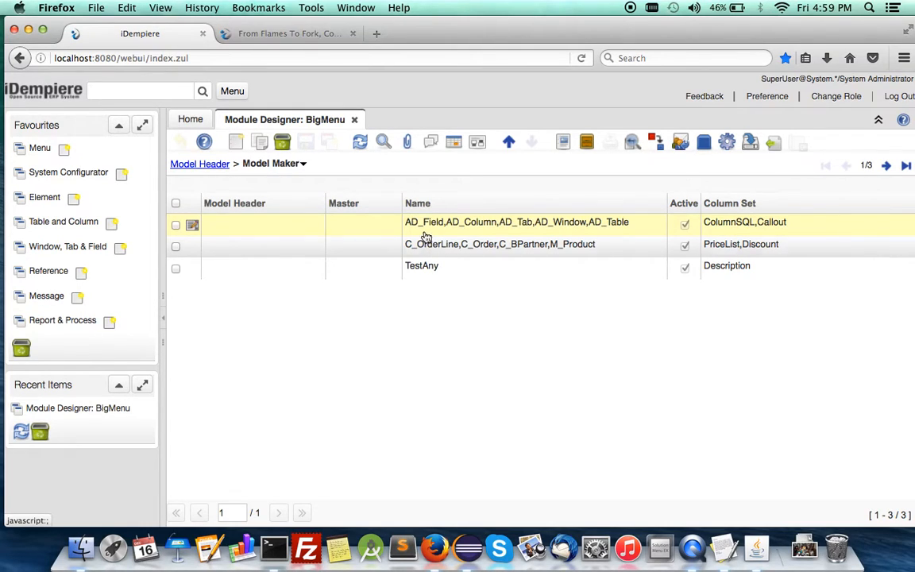
- Set the C_OrderLine Info-Window code entry to generate process ReportSales with parameter IsActive
click(302, 162)
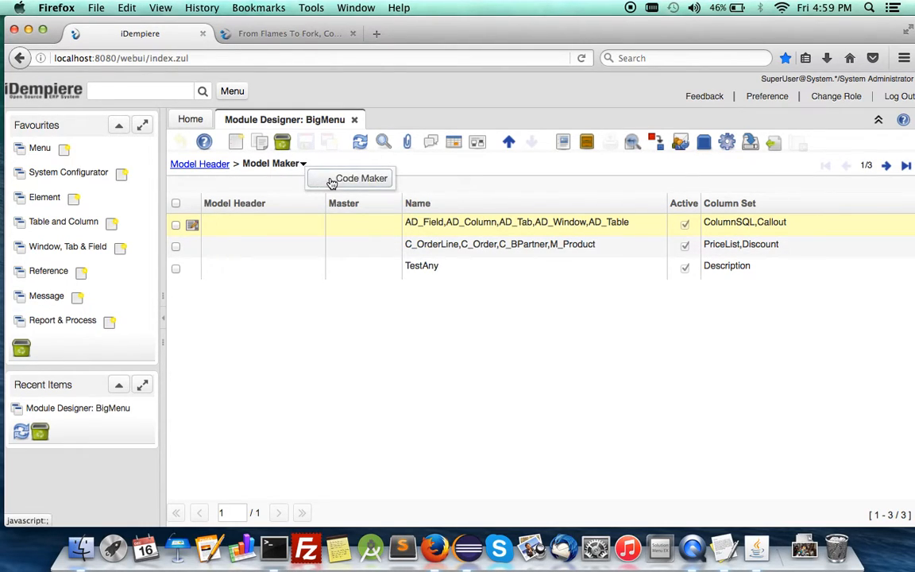
click(235, 141)
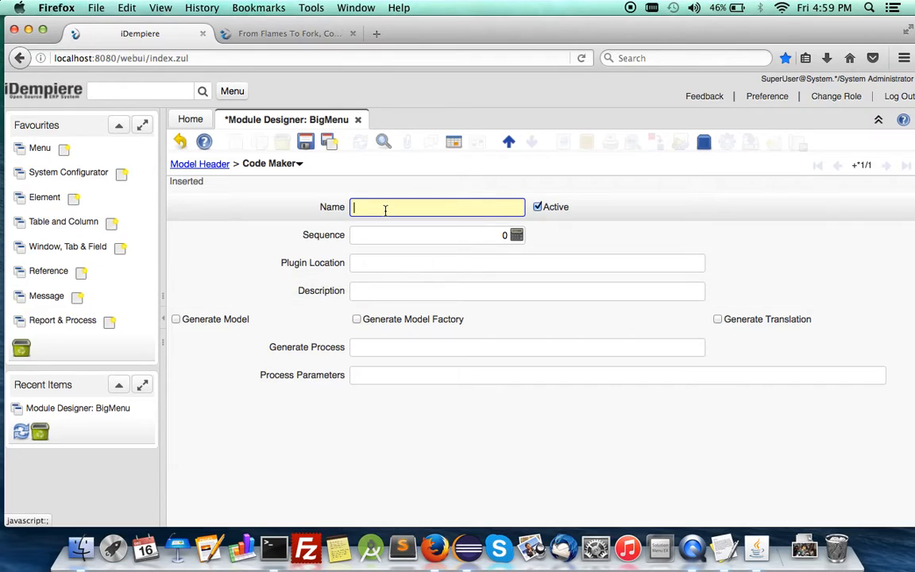
text(C_OrderLine)
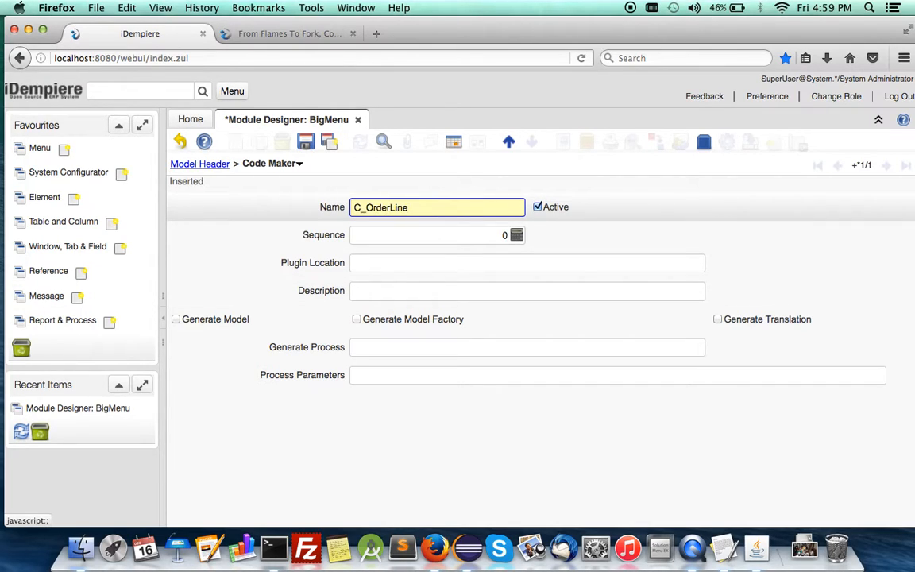
text(Info-)
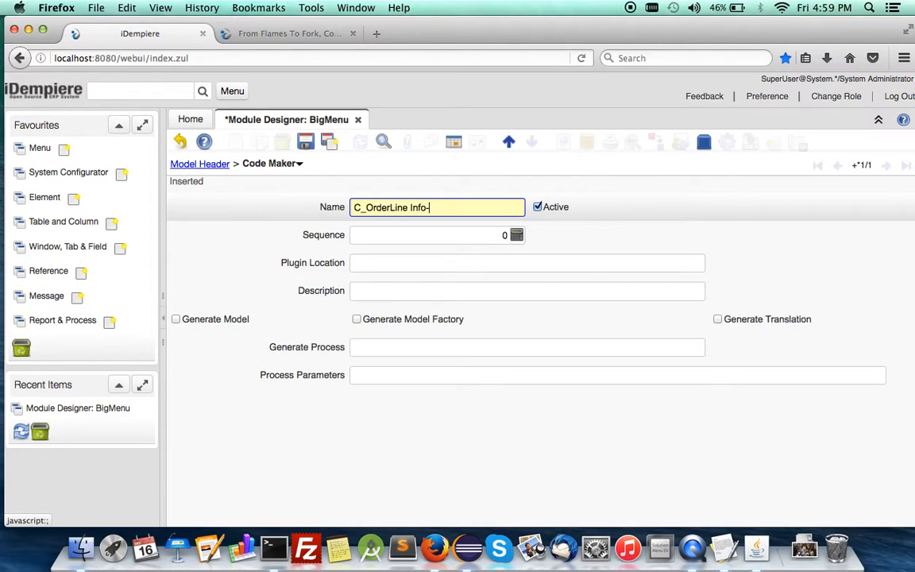
text(Window)
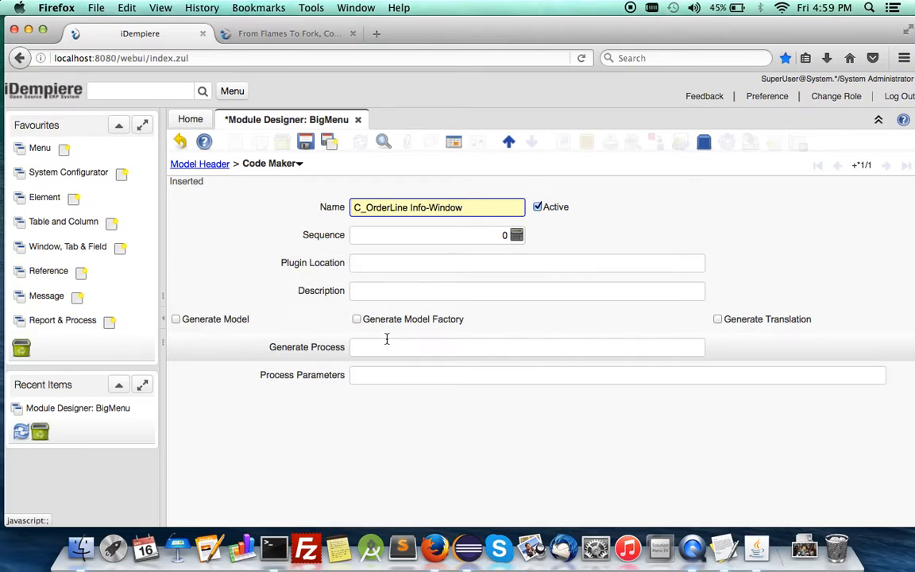
click(528, 347)
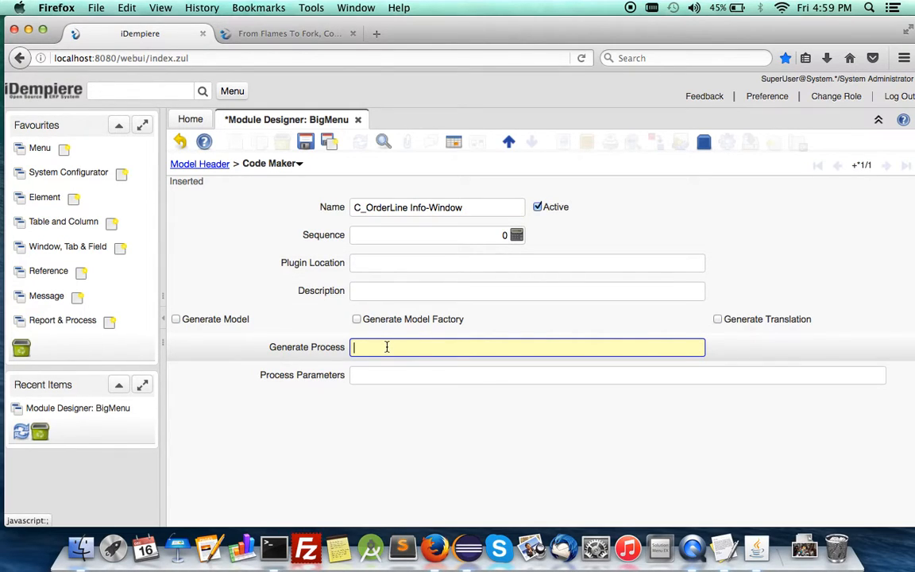
text(ReportSa)
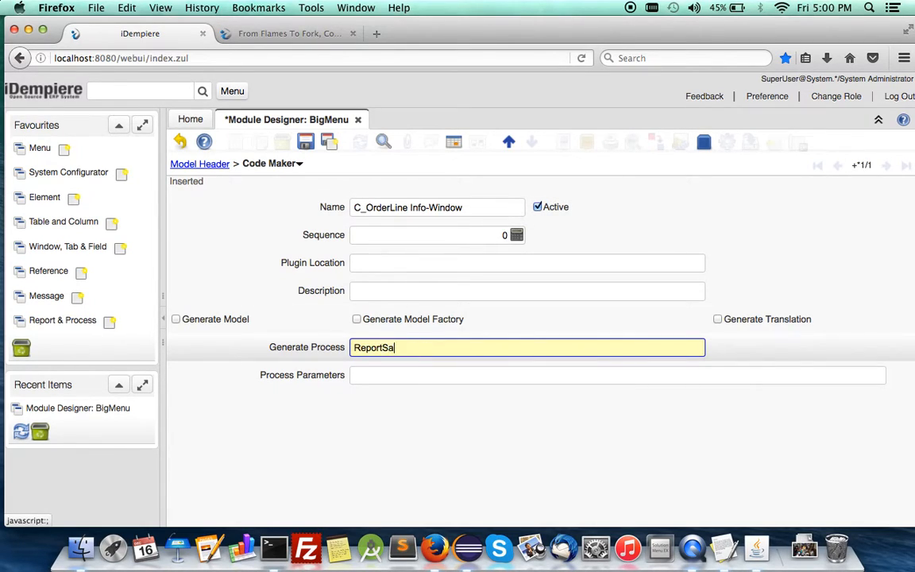
text(les)
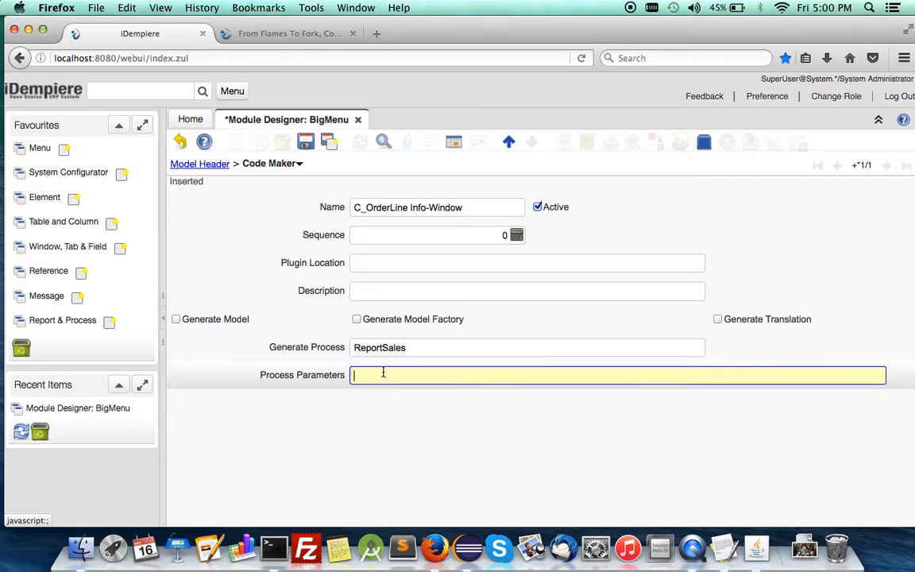
text(IsActive)
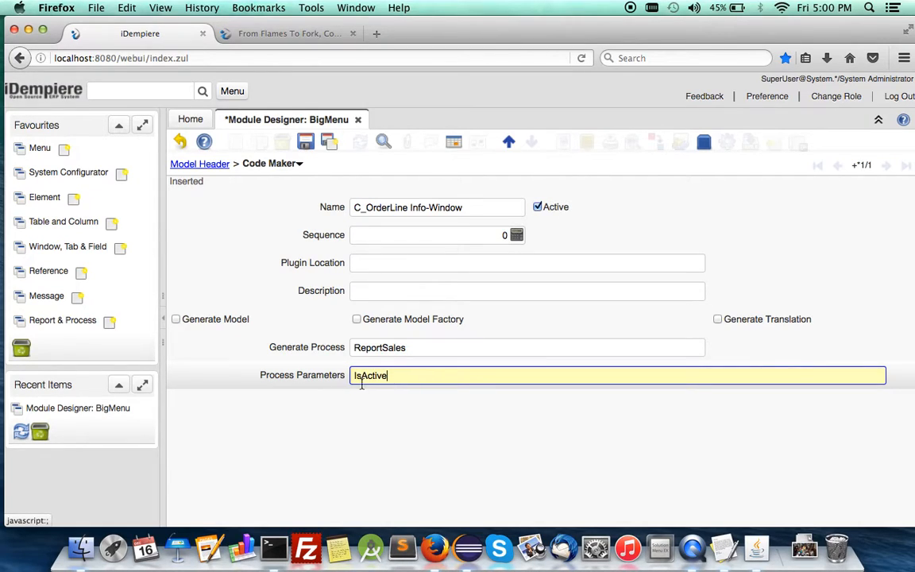
mouse_move(382, 375)
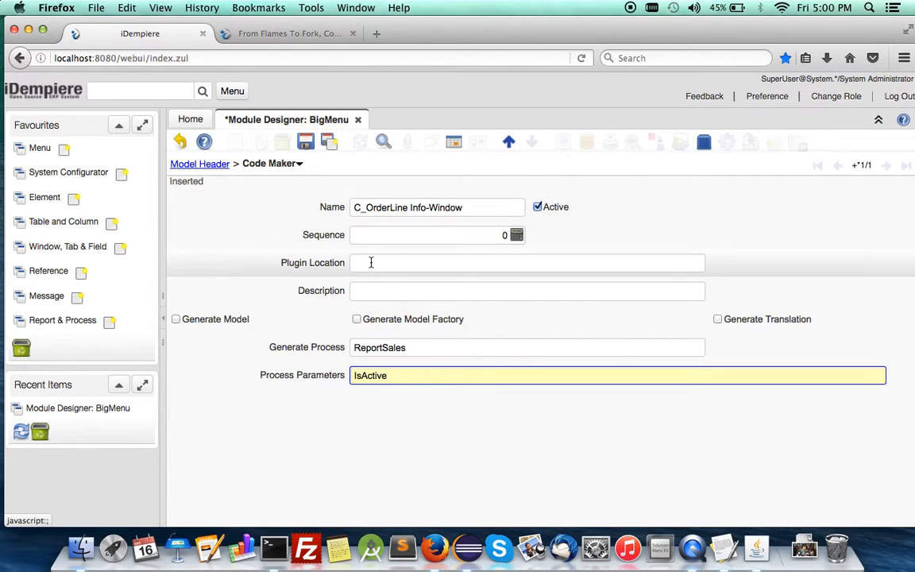
- Set Plugin Location to /usr/local/org.red1.blank/src/ and save the code entry
click(527, 262)
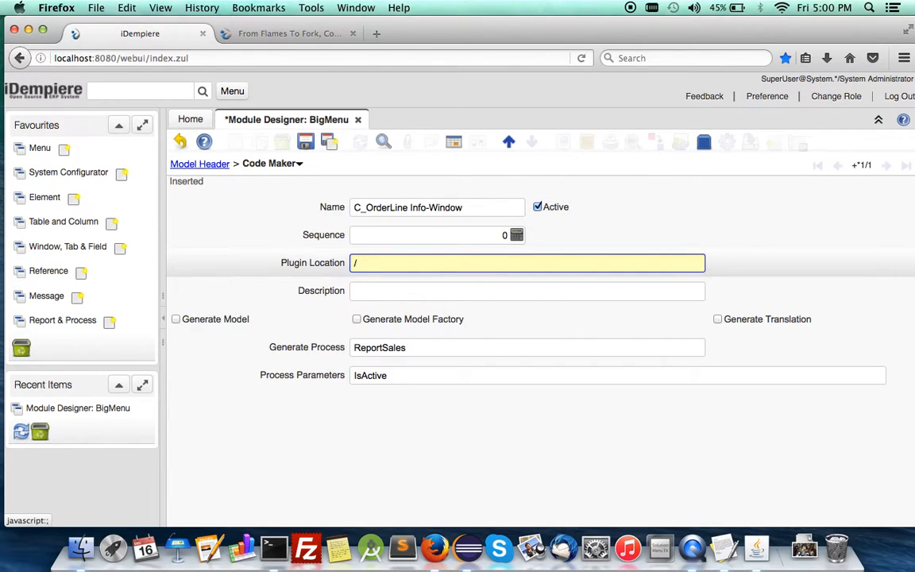
text(usr/local/org.)
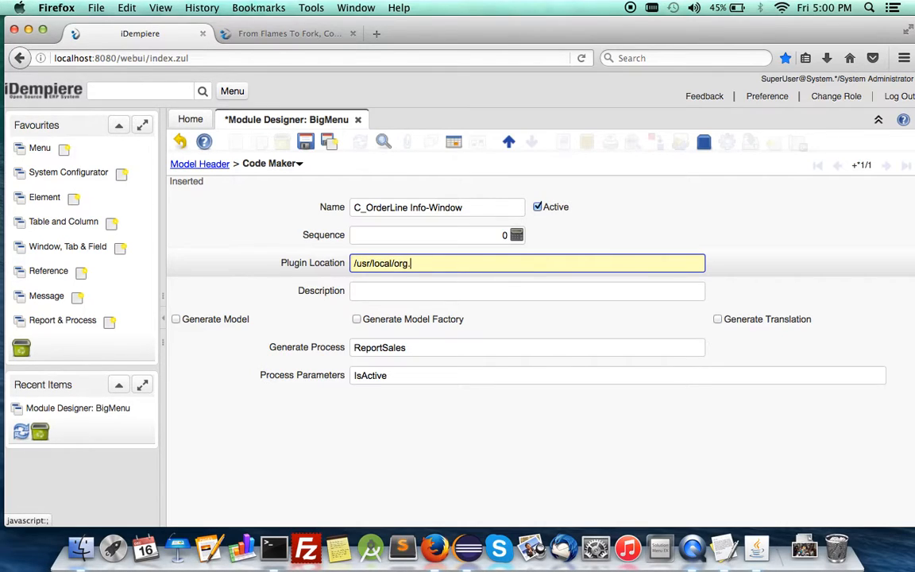
text(red1.bla)
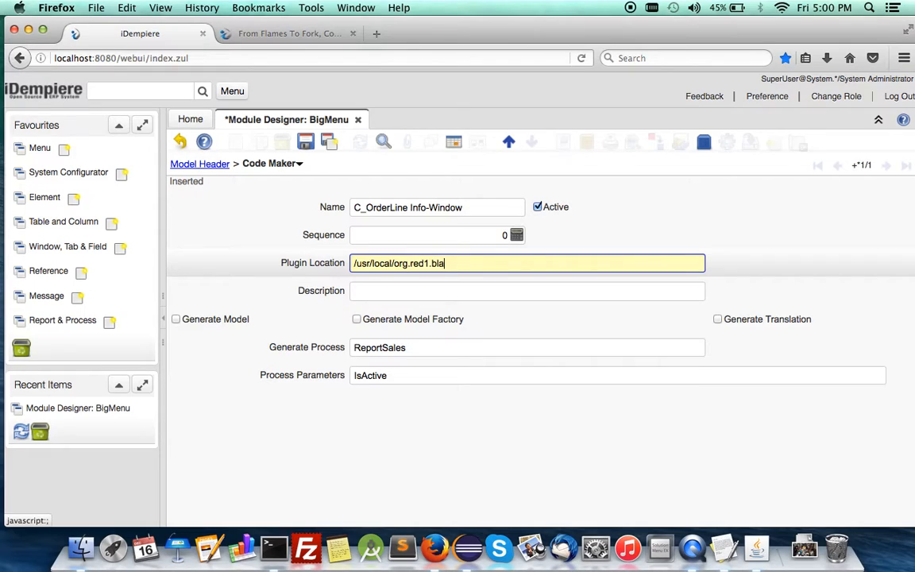
text(nk/src)
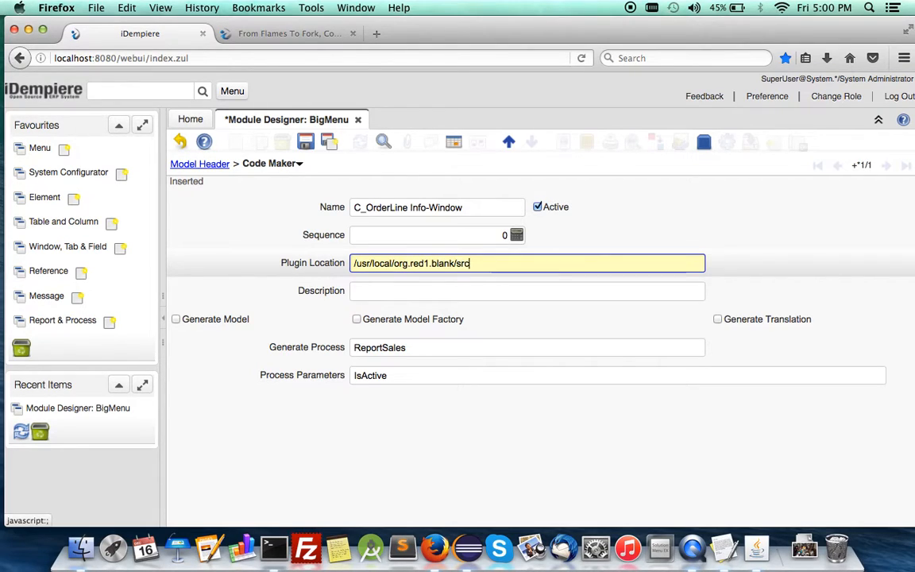
text(/)
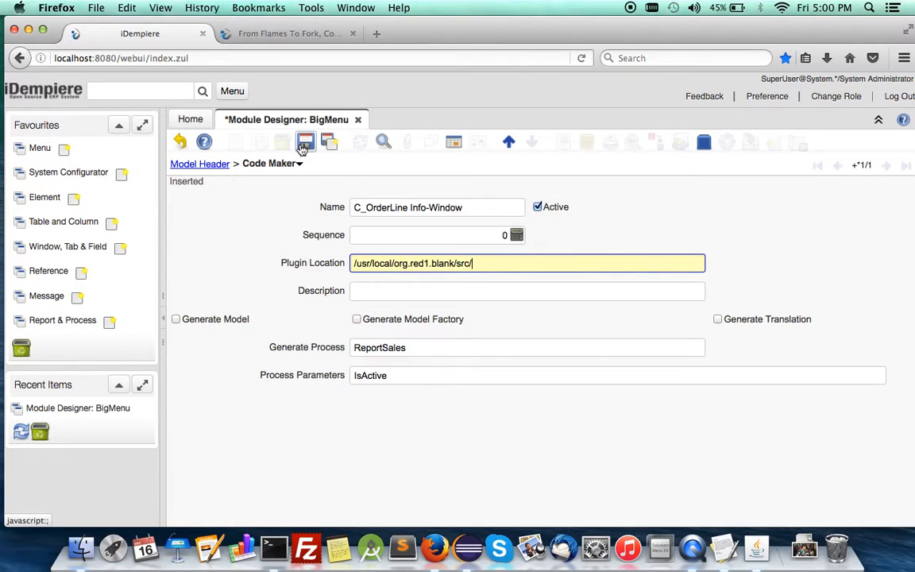
click(305, 141)
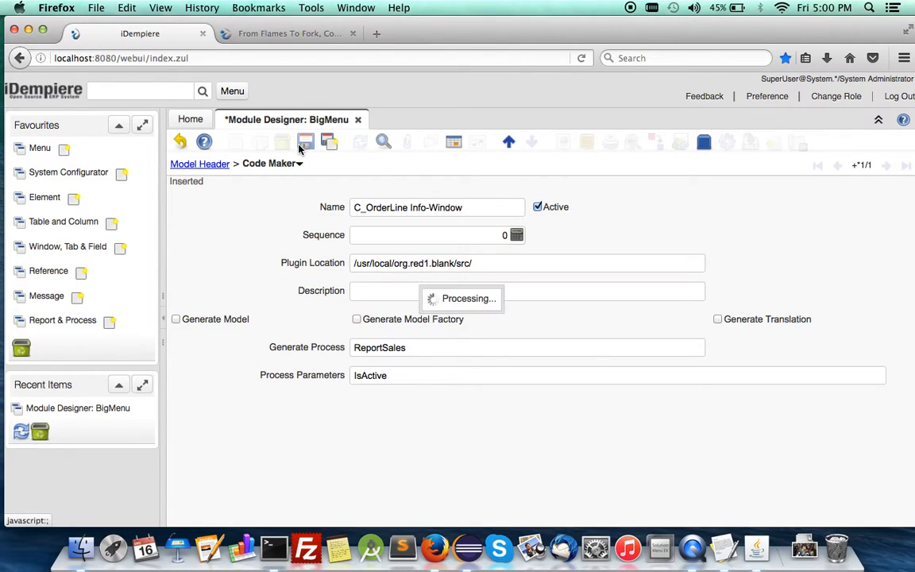
click(235, 141)
text(TestAny)
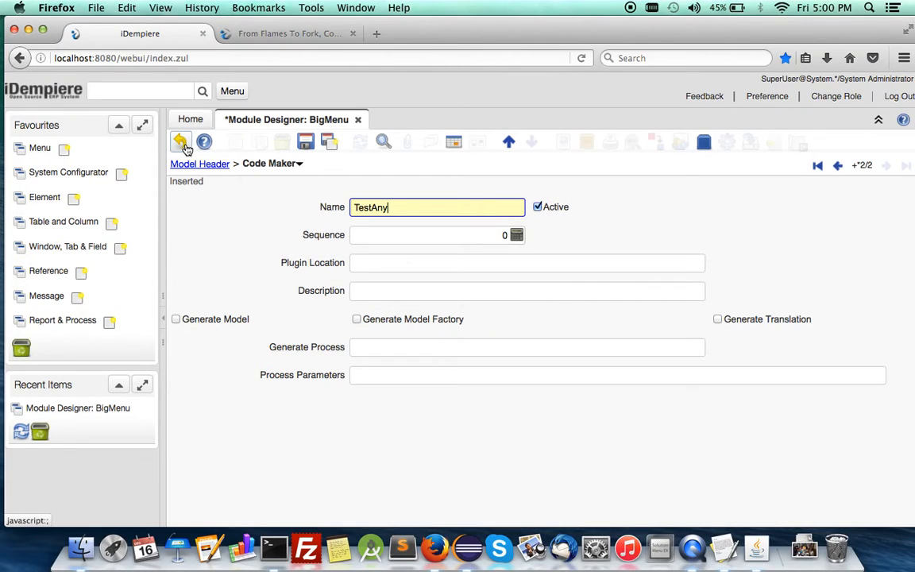
- Copy the entry as TestAny with Generate Model and Model Factory ticked, save, return to headers
click(181, 141)
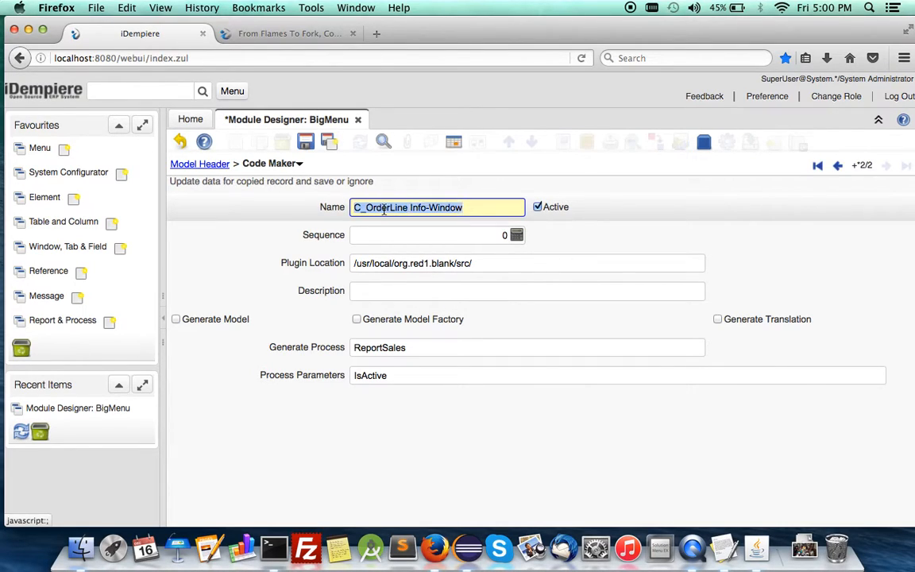
text(TestAny)
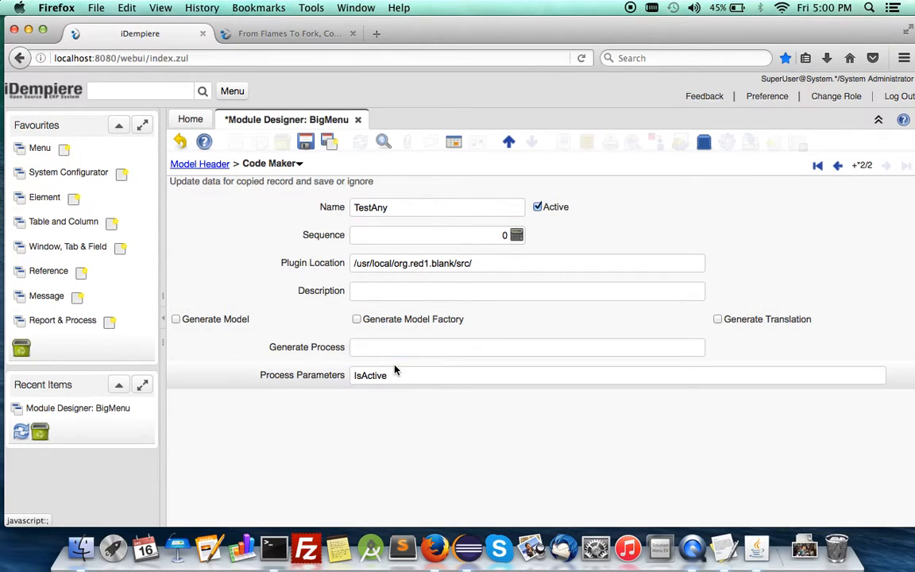
click(410, 375)
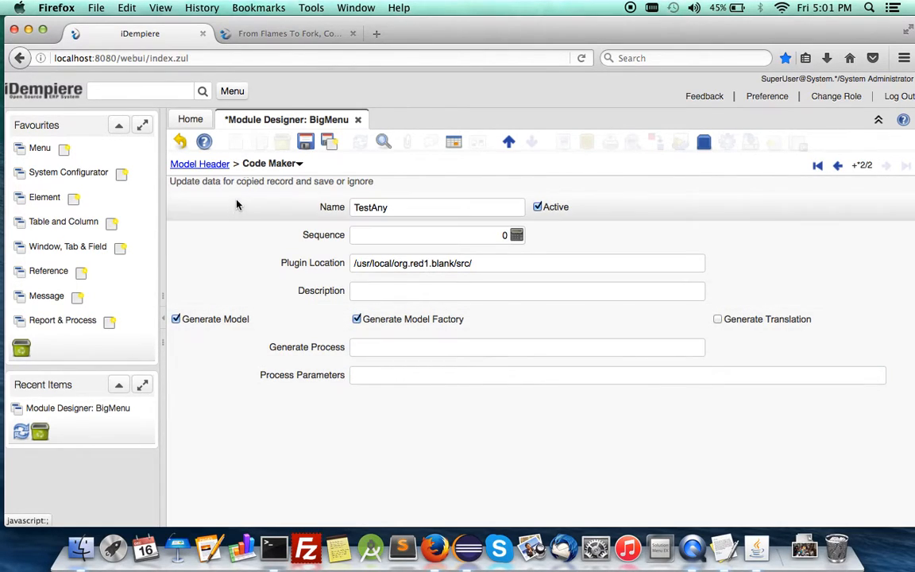
click(305, 141)
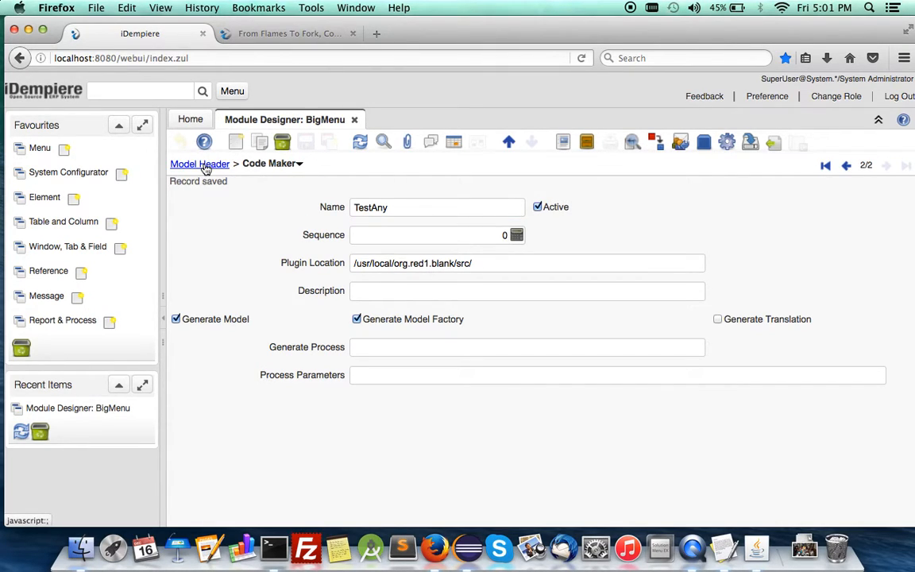
click(200, 164)
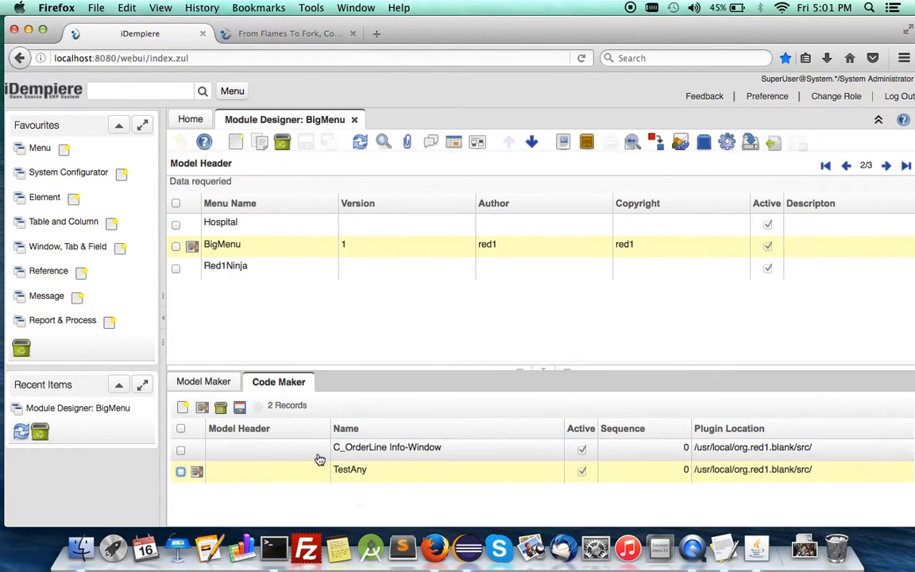
- Run Generate Module for BigMenu and watch the server console log in Eclipse
click(205, 381)
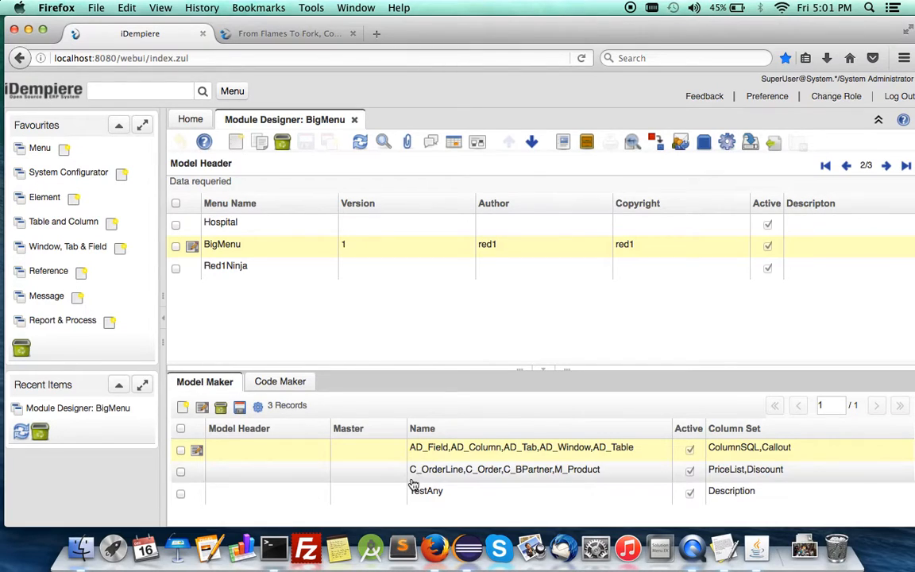
mouse_move(422, 469)
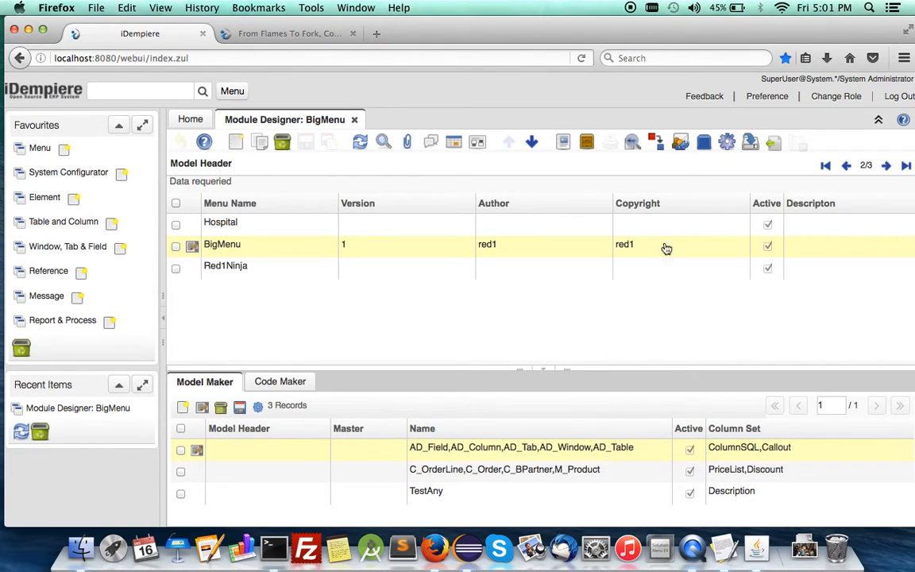
mouse_move(725, 142)
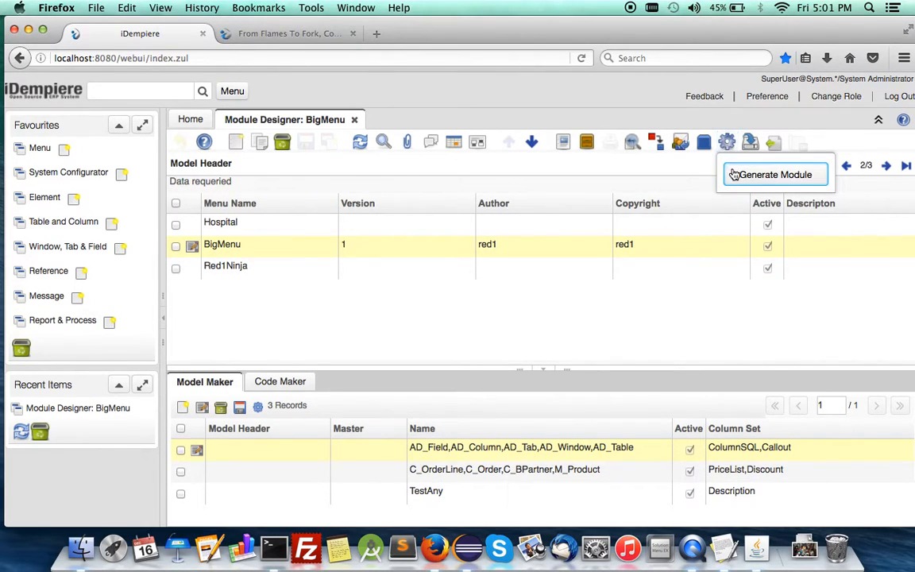
click(772, 173)
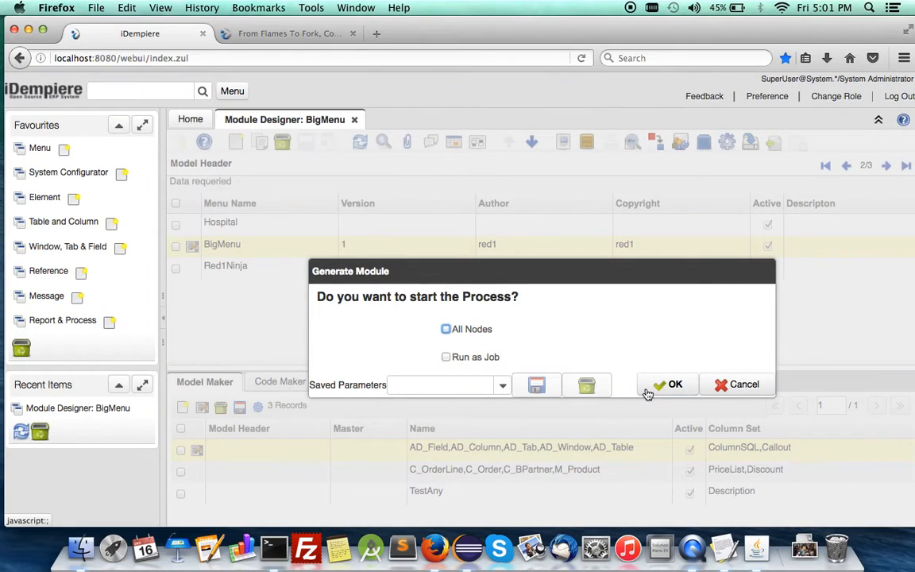
click(667, 382)
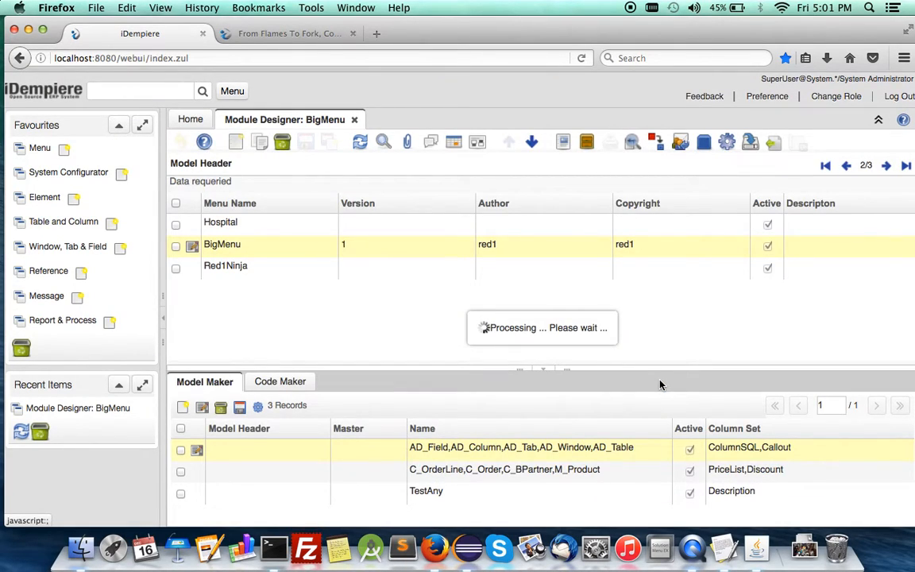
click(499, 546)
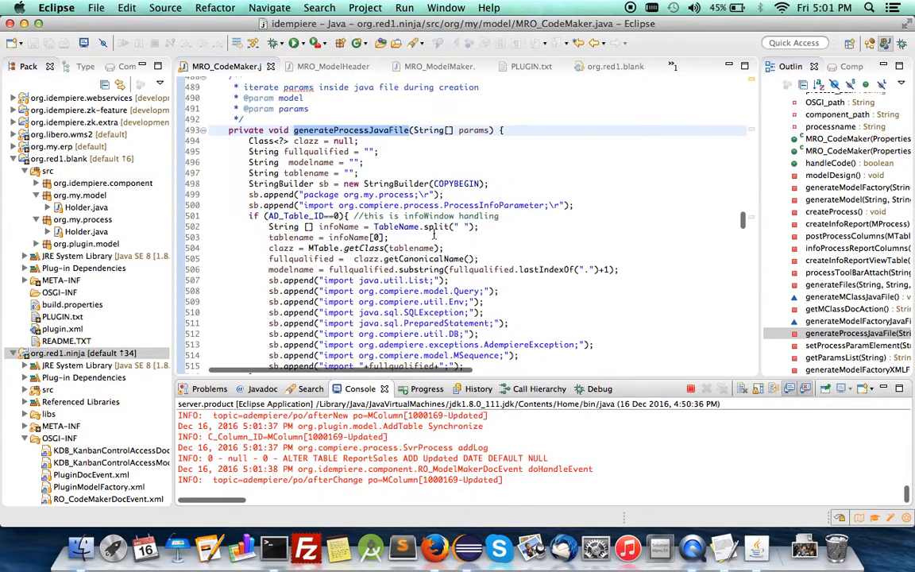
- Scroll generateProcessJavaFile in MRO_CodeMaker.java and select the org.red1.blank project
scroll(down, 3)
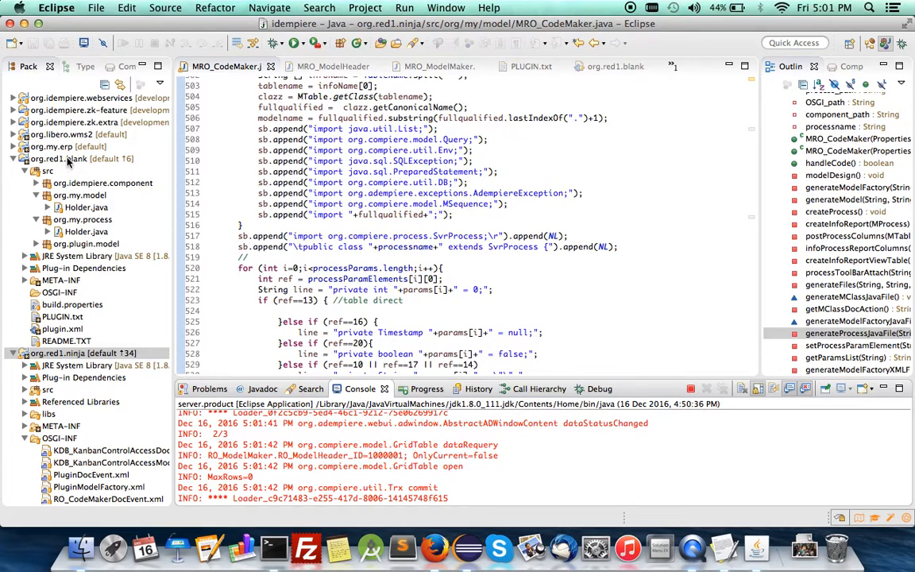
click(72, 159)
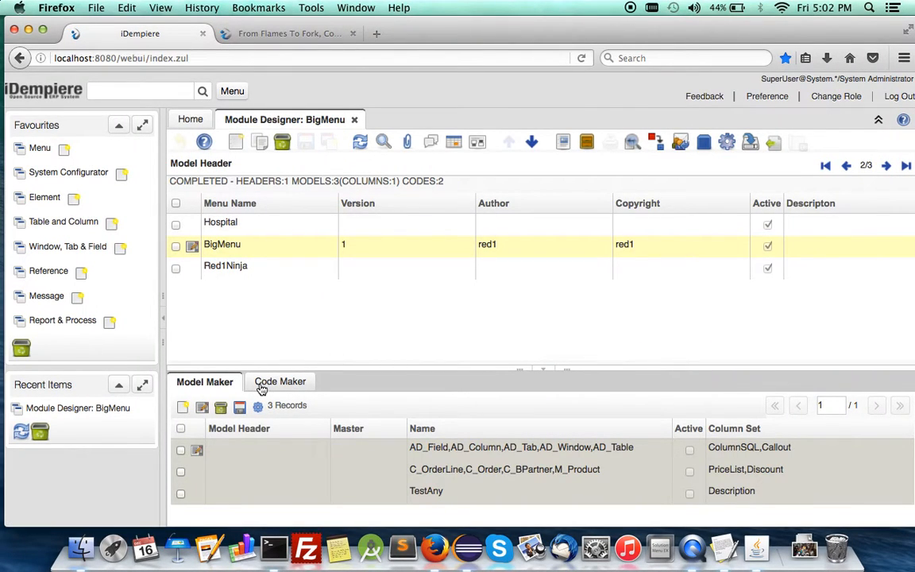
- Refresh org.red1.blank to reveal generated files and read through ReportSales.java
click(279, 381)
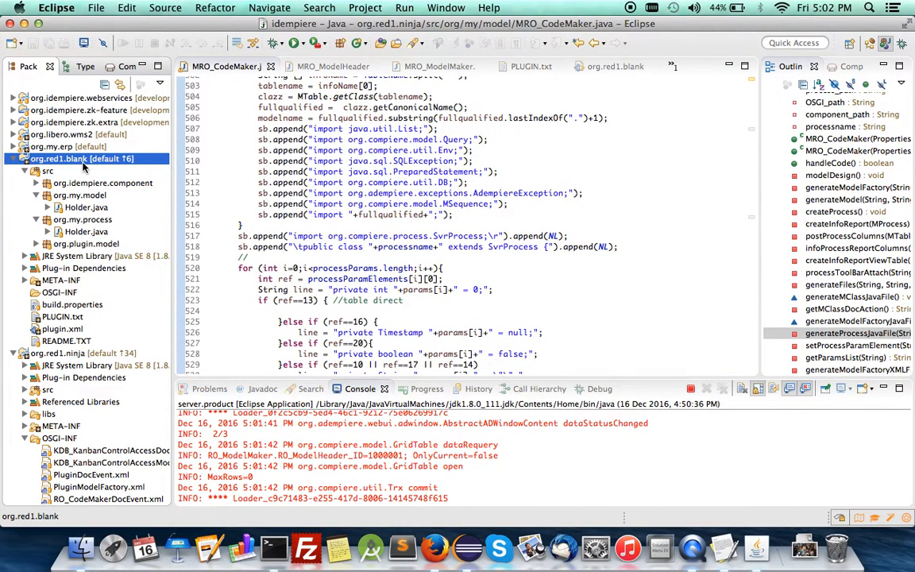
right_click(79, 158)
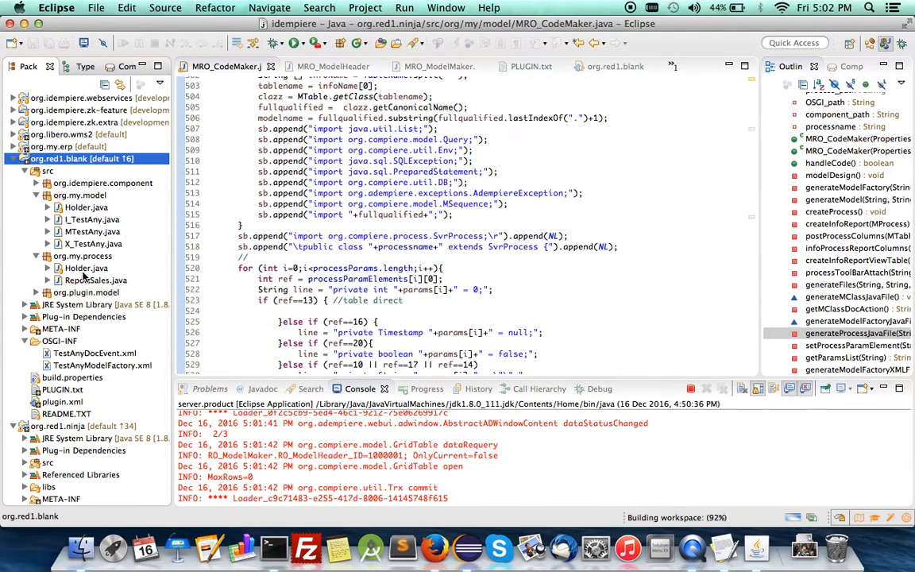
click(95, 280)
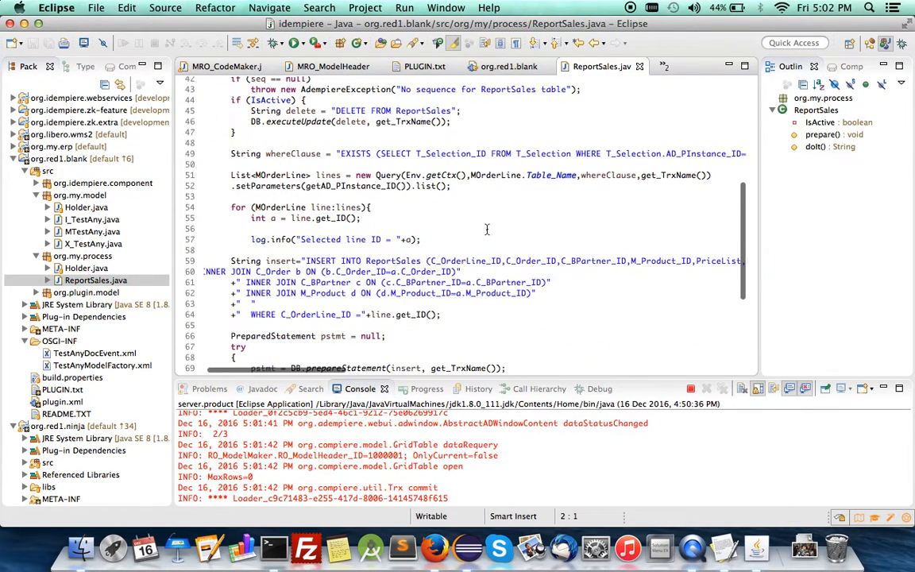
scroll(down, 3)
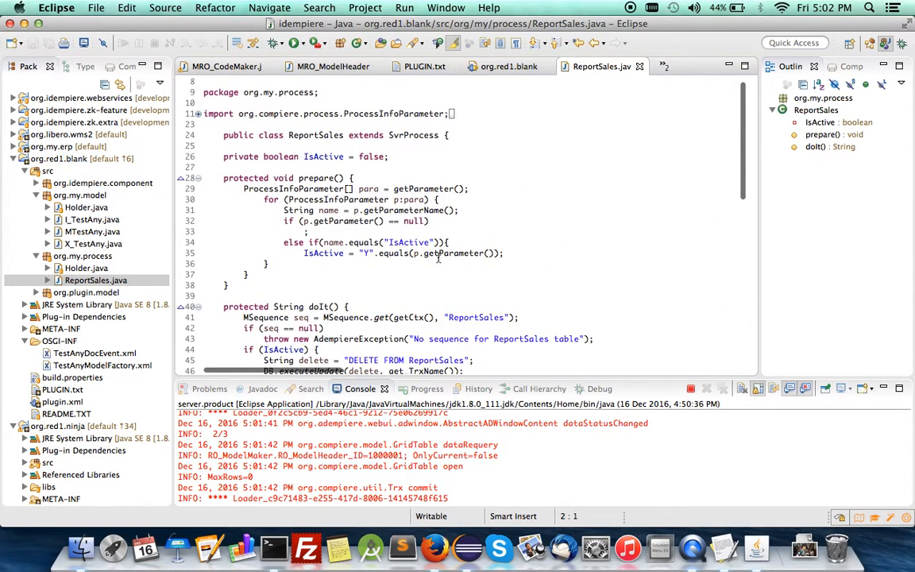
scroll(down, 3)
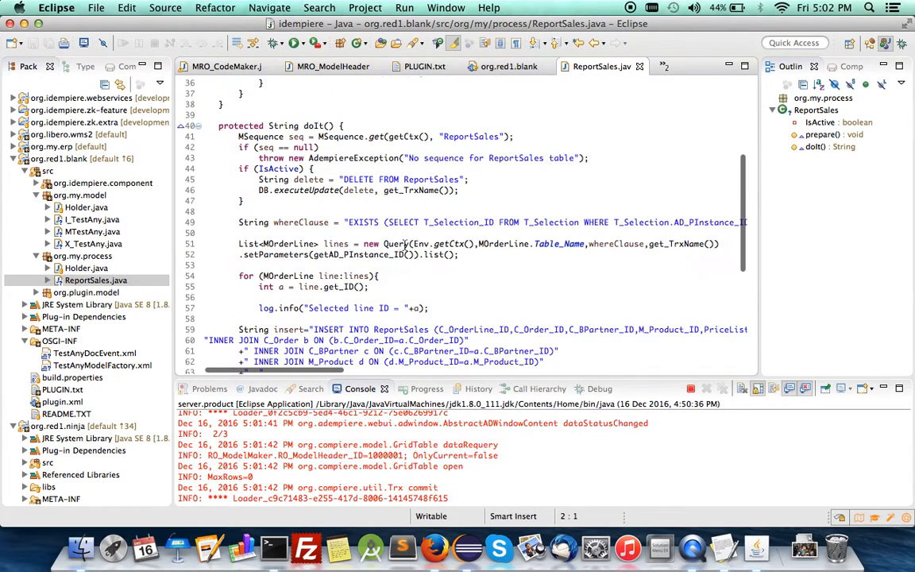
mouse_move(435, 547)
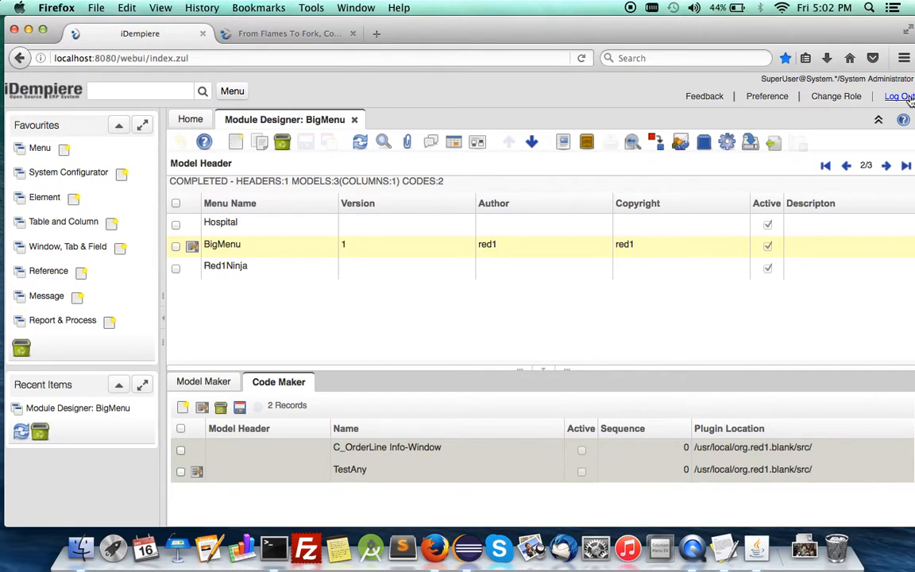
- Log out, sign back in and choose the GardenWorld client in Select Role
click(898, 97)
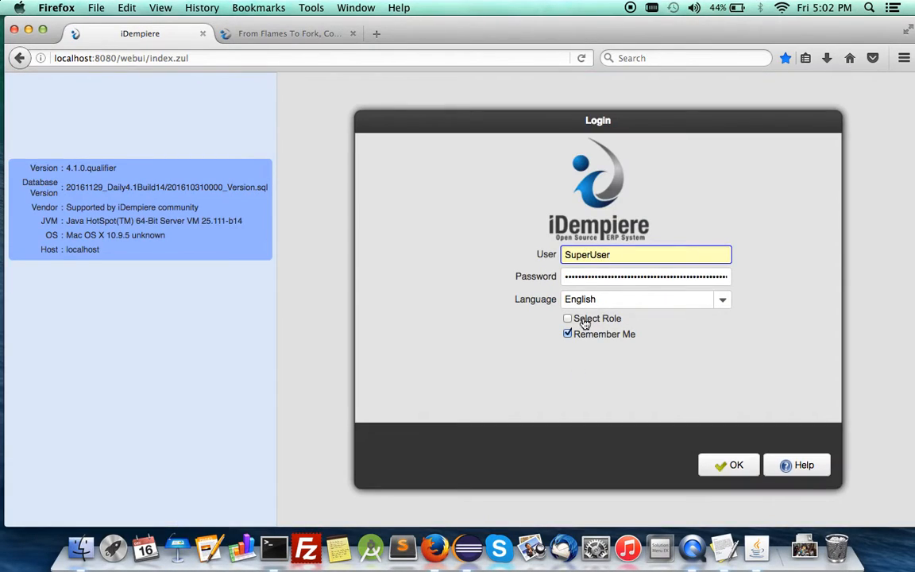
click(727, 464)
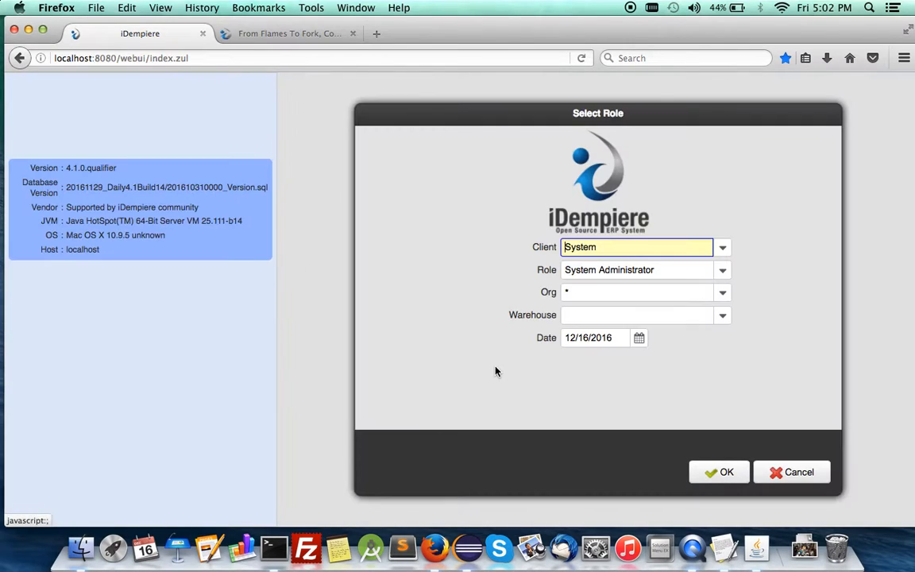
click(721, 248)
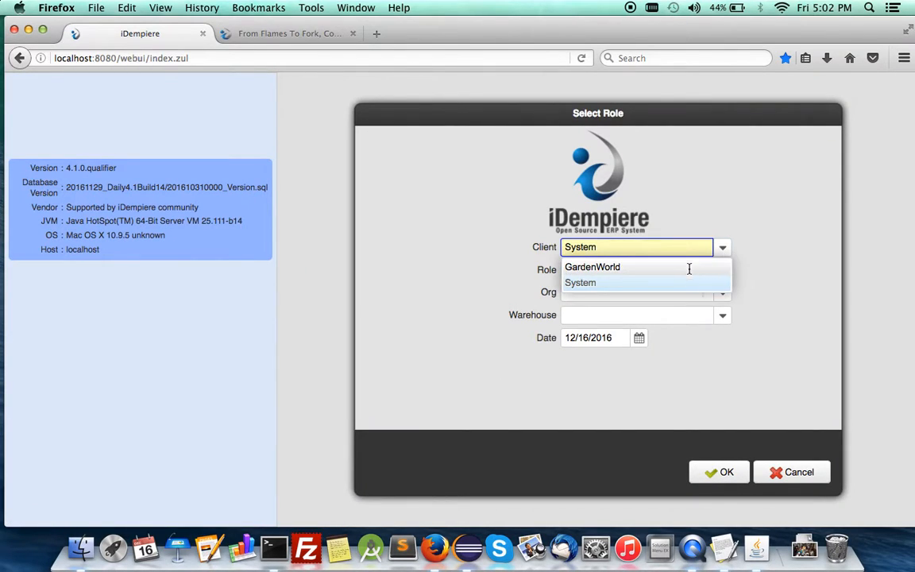
click(592, 267)
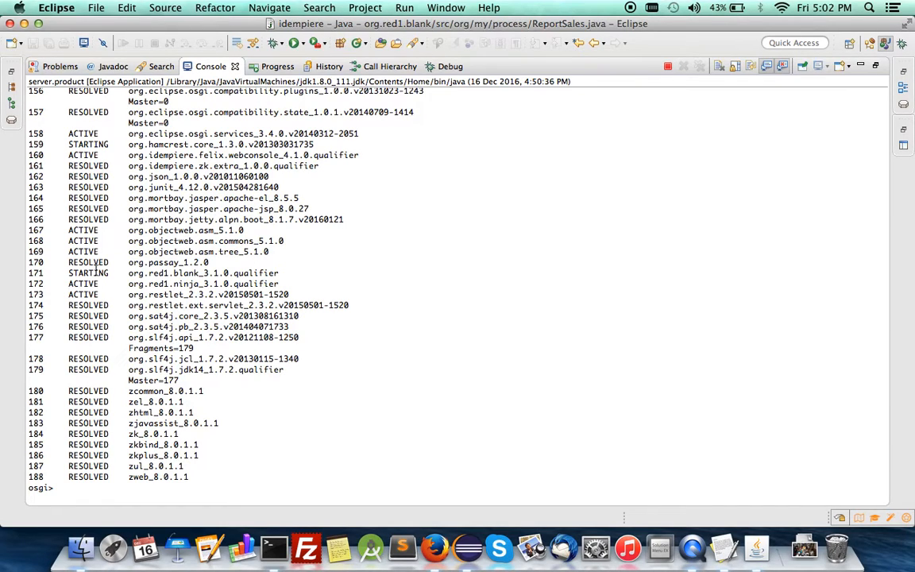
- Issue start in the OSGi console for the bundle, then return to iDempiere
text(start)
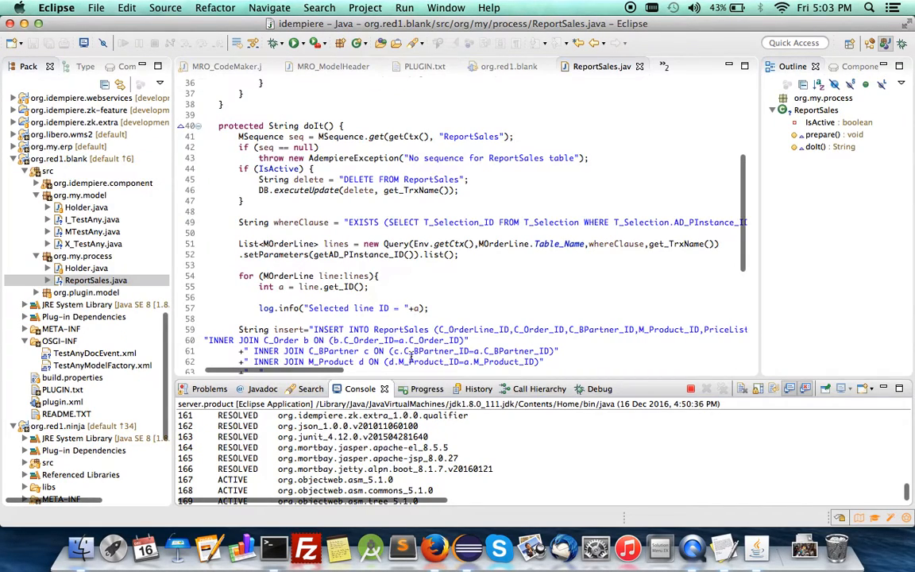
click(434, 546)
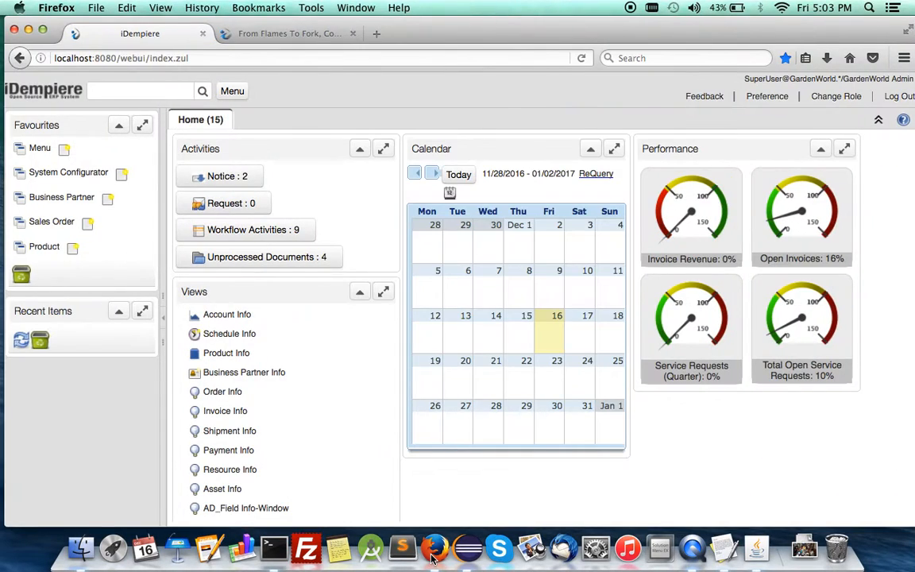
- Open the AD_Field Info-Window from the Home views
scroll(down, 3)
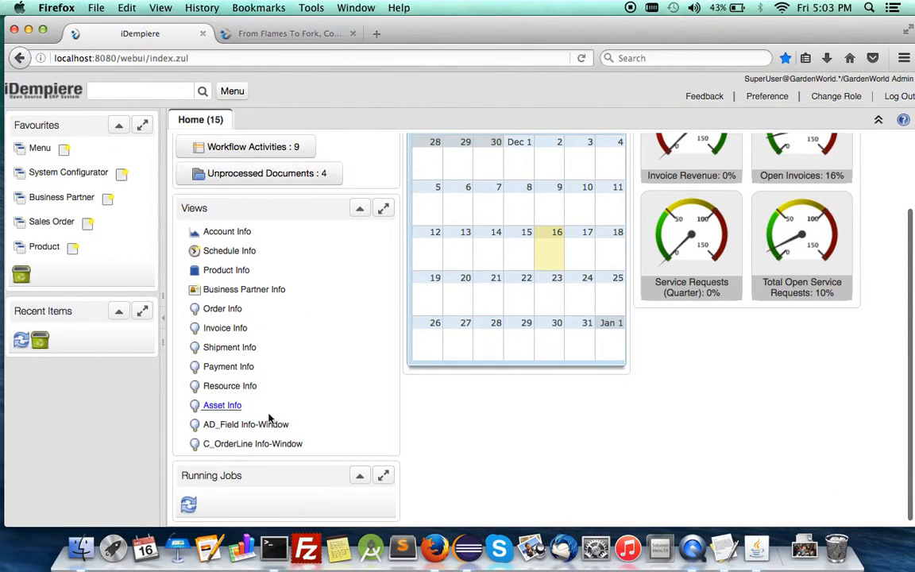
click(245, 424)
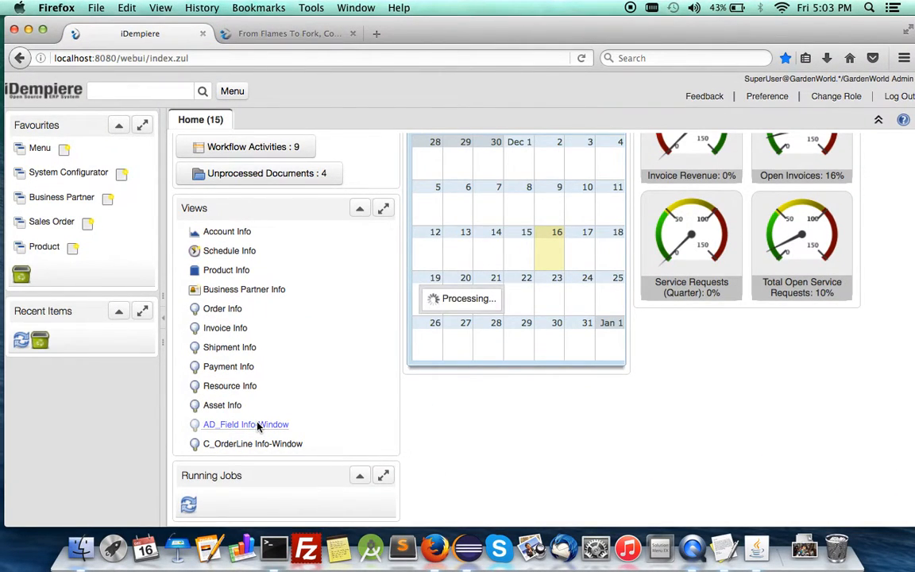
click(244, 424)
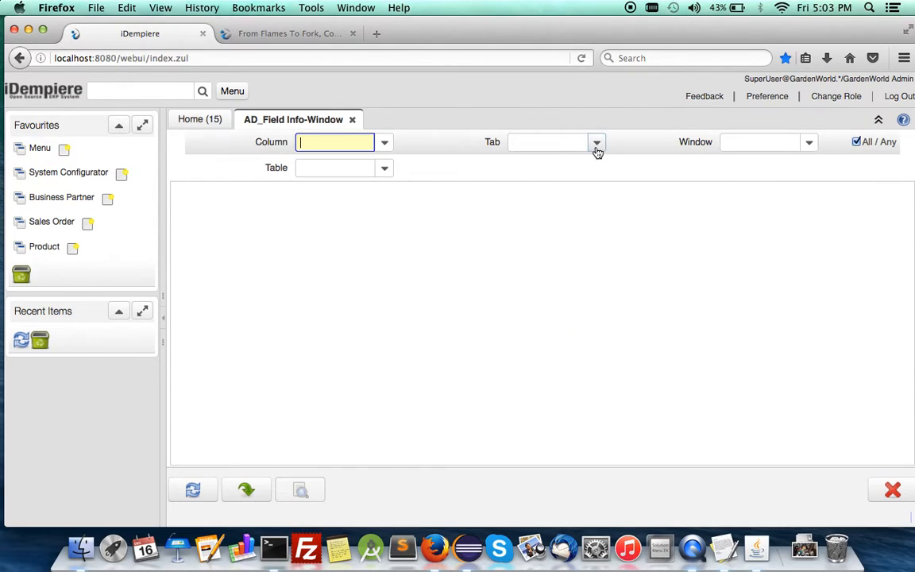
- List the fields of the 1099 Box tab, then return to the home dashboard
click(597, 143)
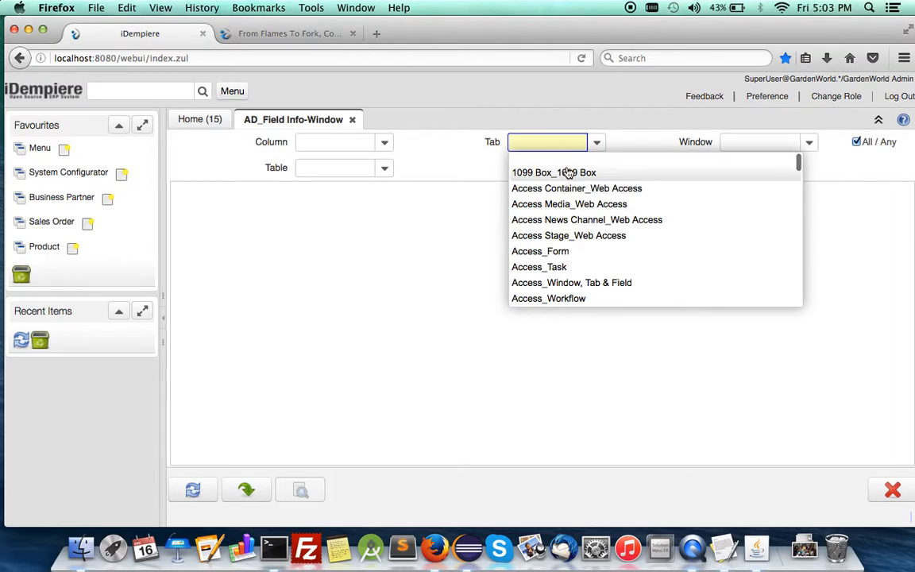
click(553, 172)
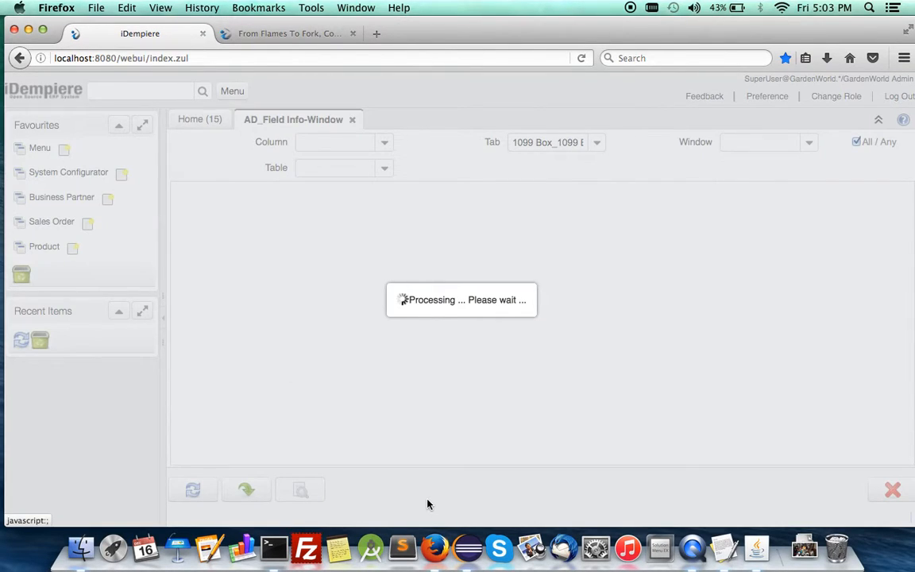
click(193, 489)
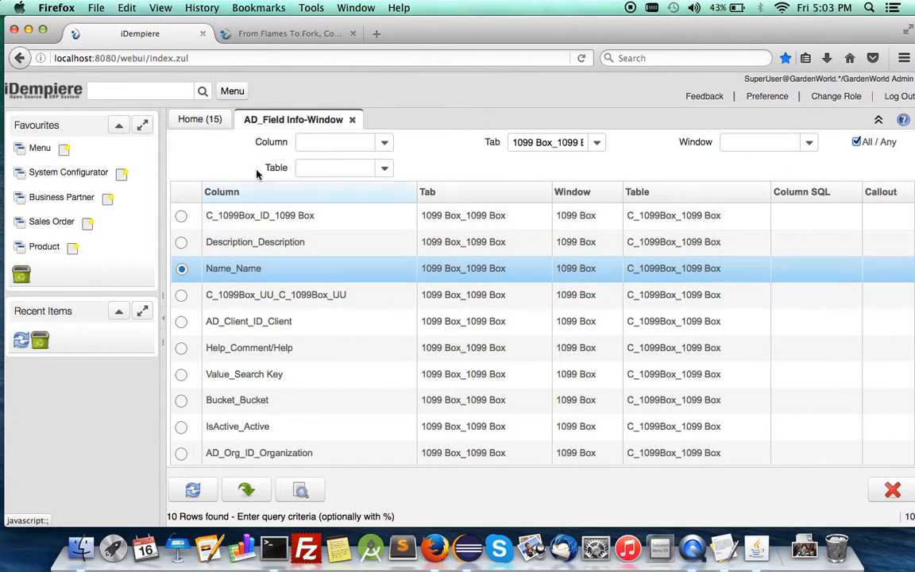
click(200, 119)
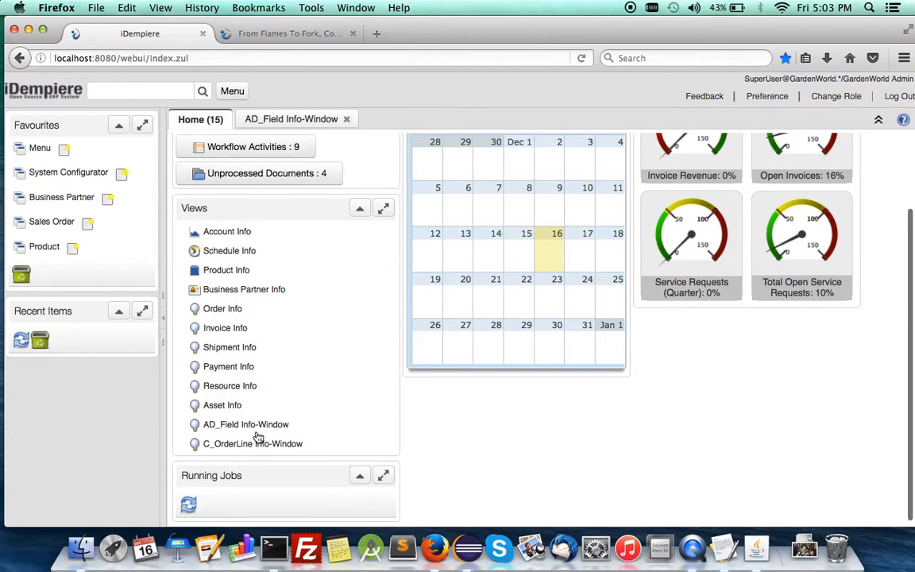
- Open the C_OrderLine Info-Window and list order lines for C&W Construction
click(252, 443)
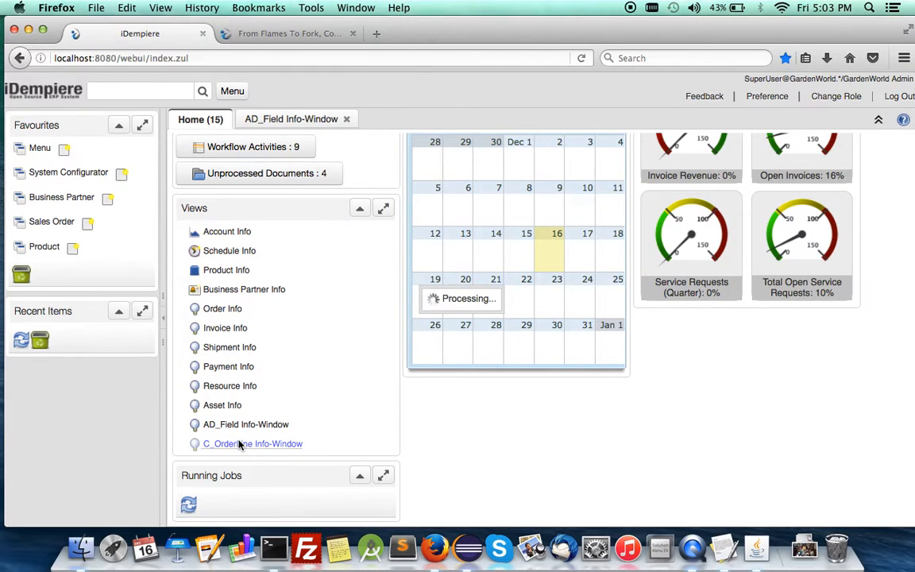
mouse_move(252, 443)
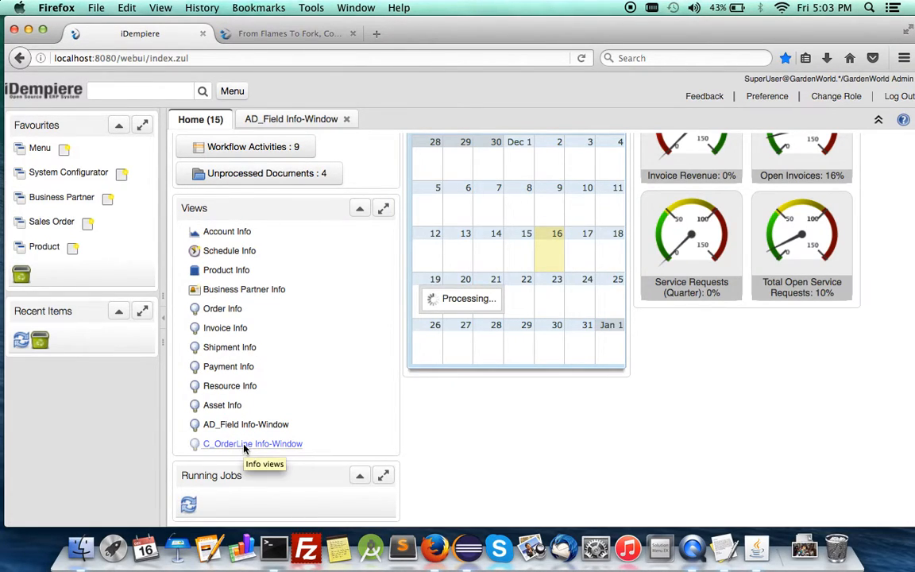
click(252, 443)
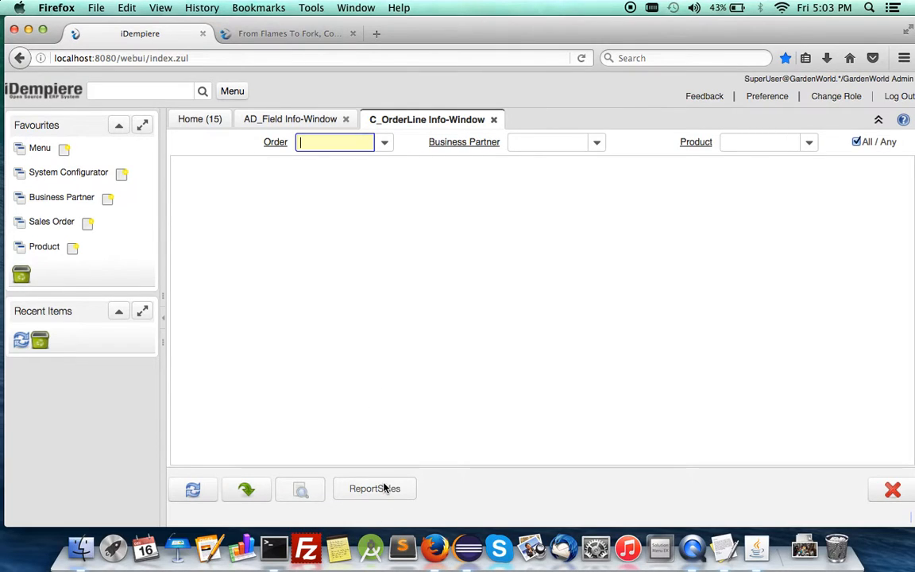
click(597, 141)
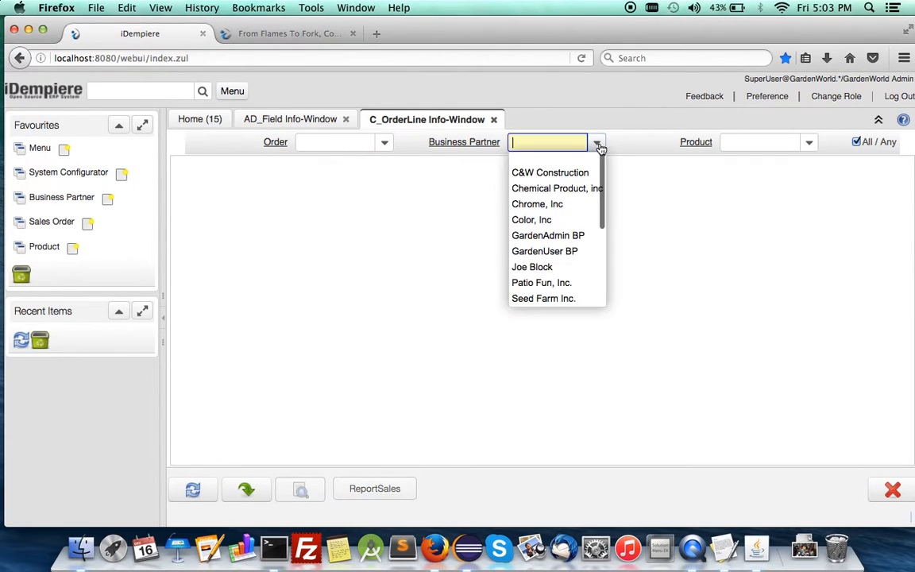
click(550, 171)
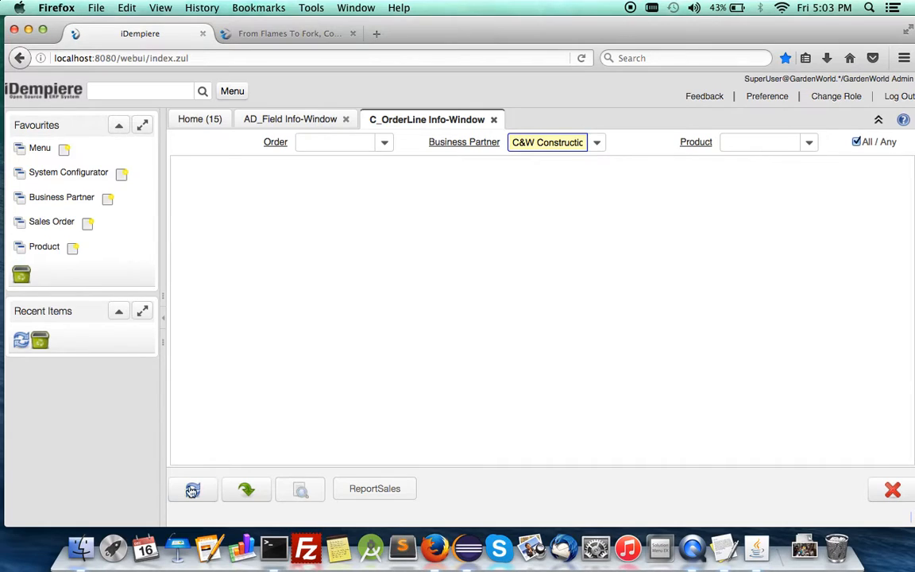
click(192, 489)
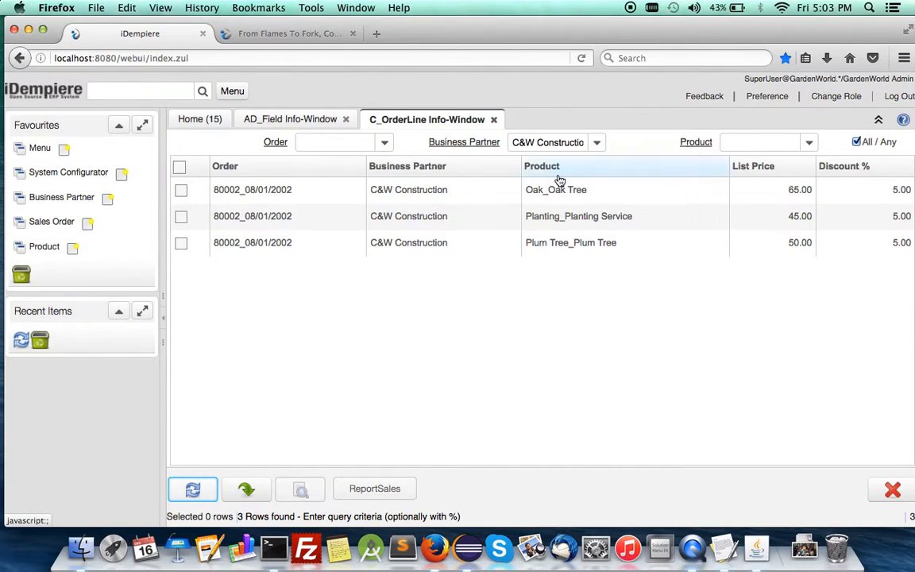
- Switch the business partner to Joe Block, then list order lines for every partner
click(597, 143)
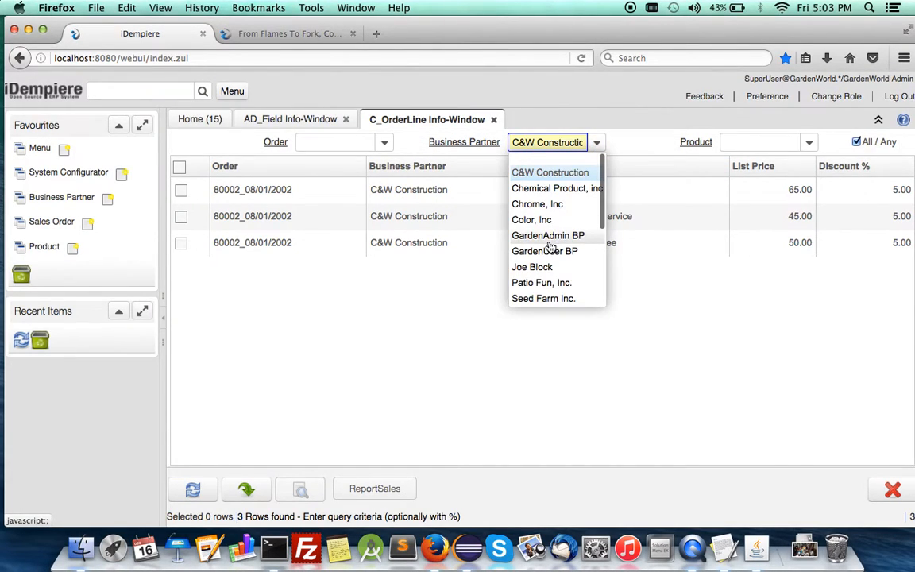
click(532, 267)
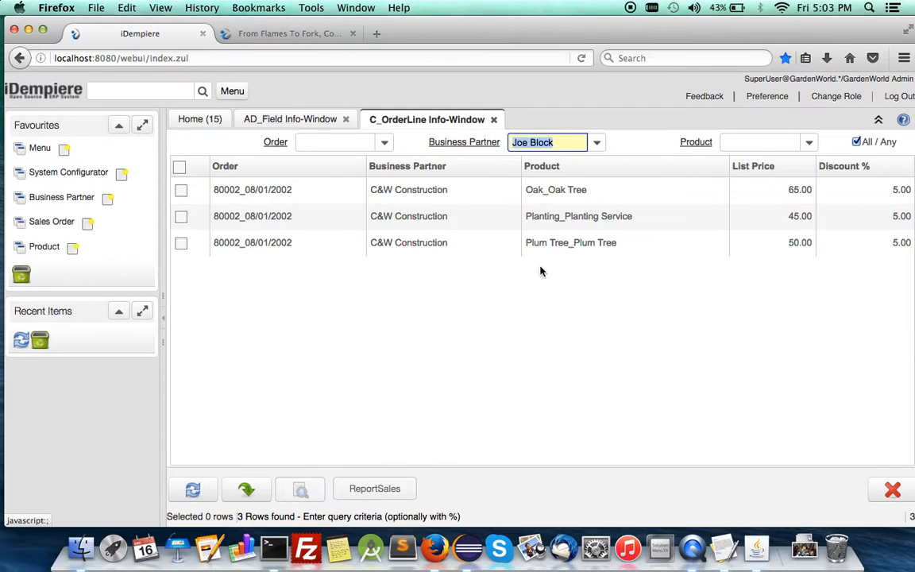
click(192, 489)
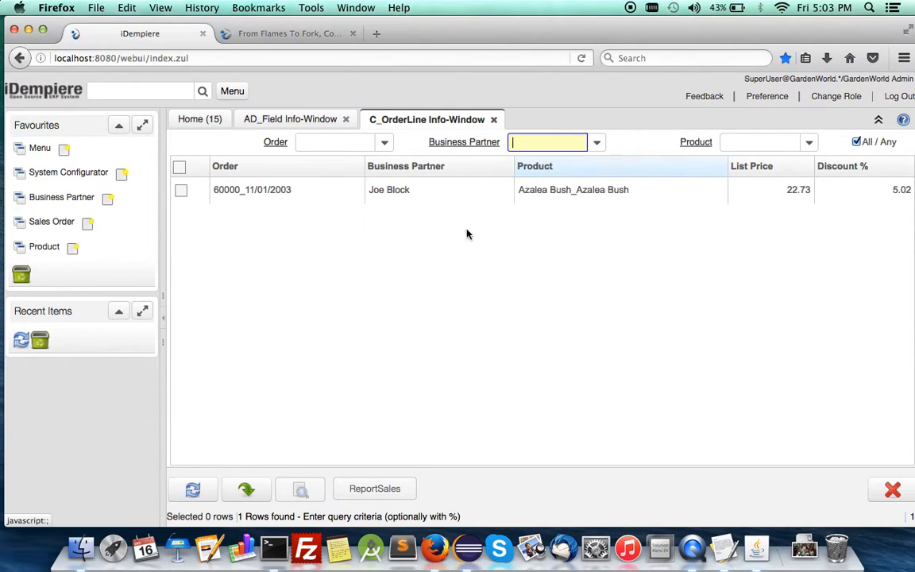
click(192, 489)
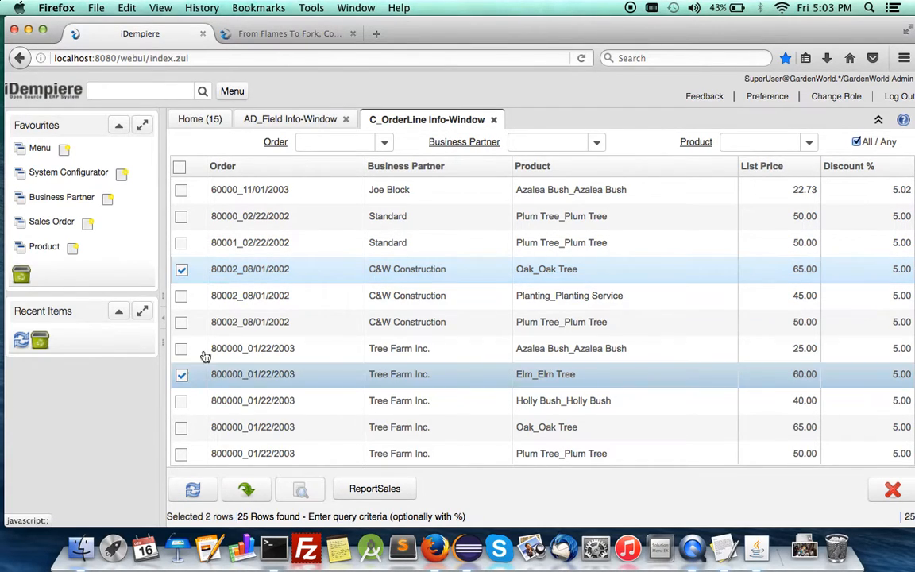
- Tick four order lines, including Standard Plum Tree and Azalea Bush, and start ReportSales
click(181, 216)
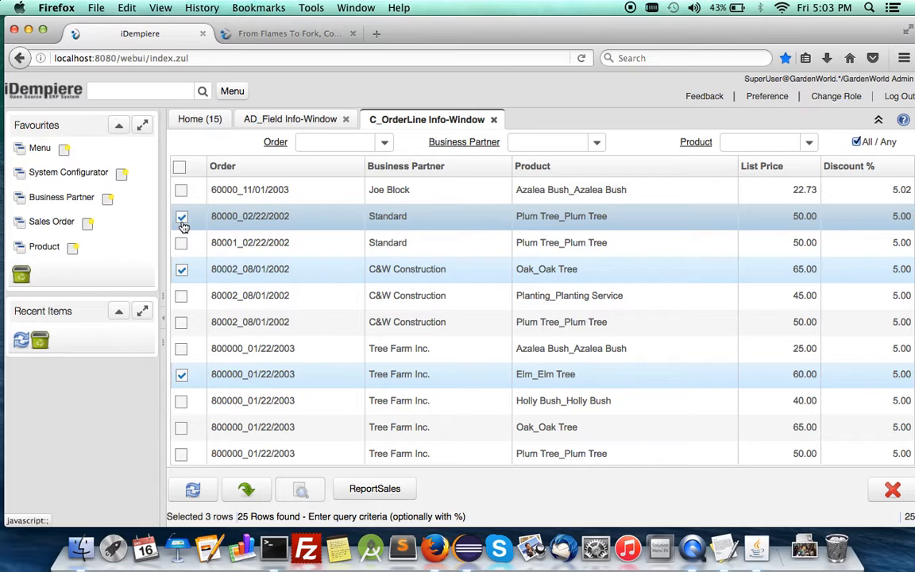
click(181, 189)
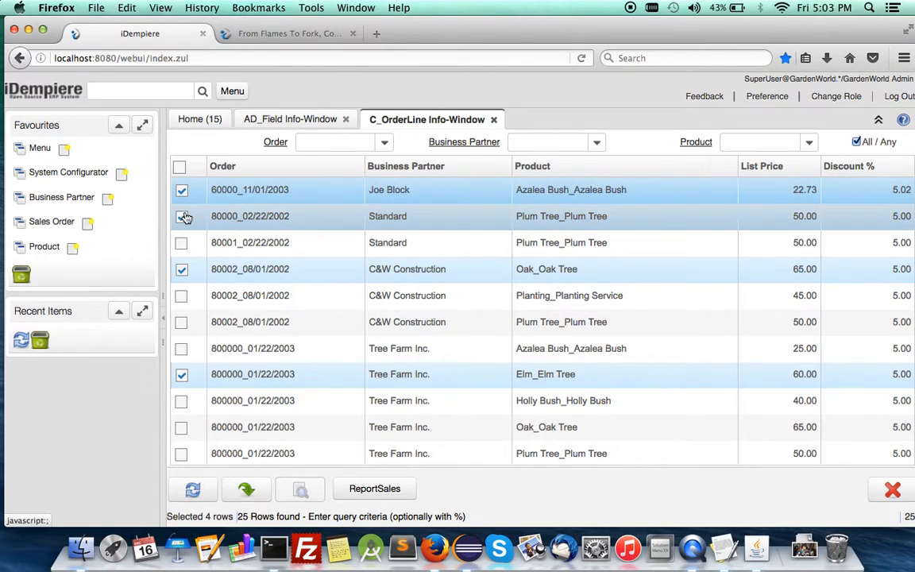
click(181, 216)
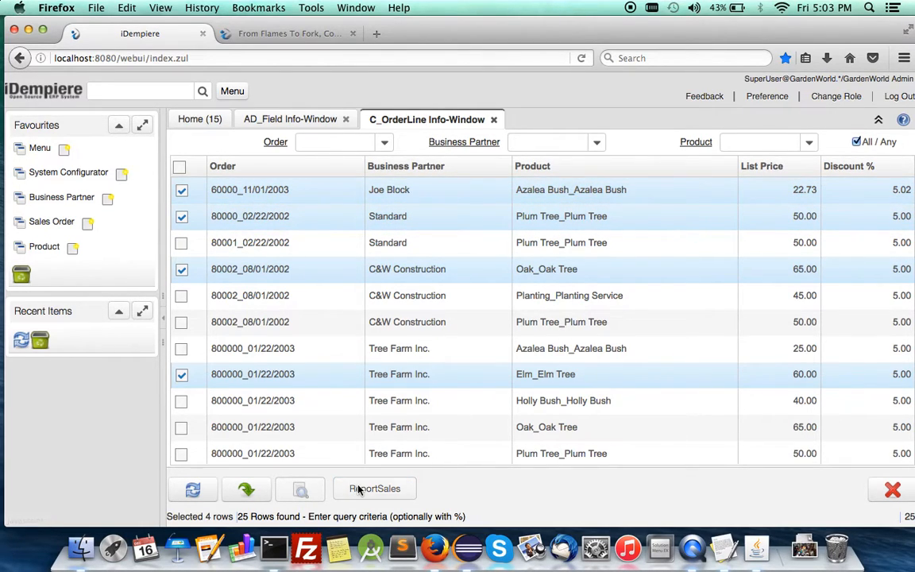
click(375, 489)
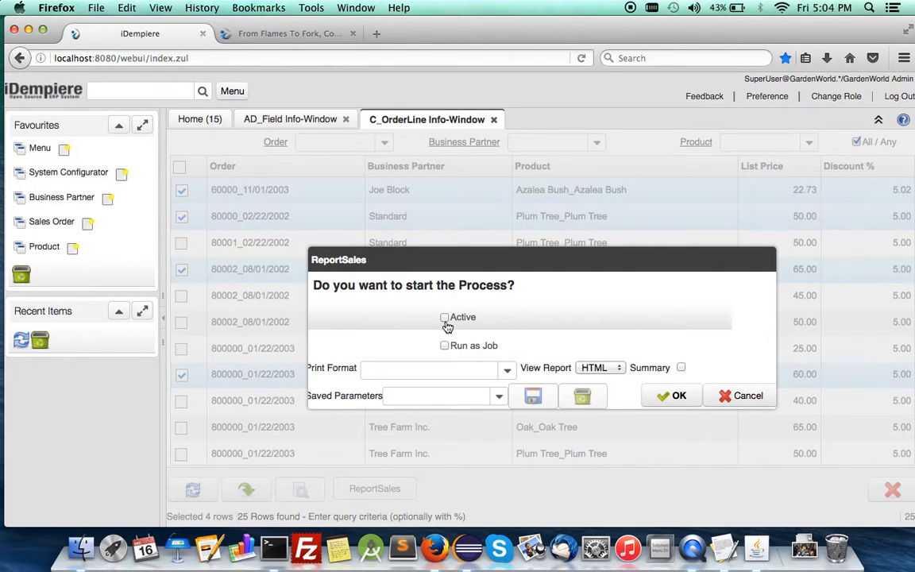
- Confirm the ReportSales run and view the HTML report of the four order lines
click(673, 395)
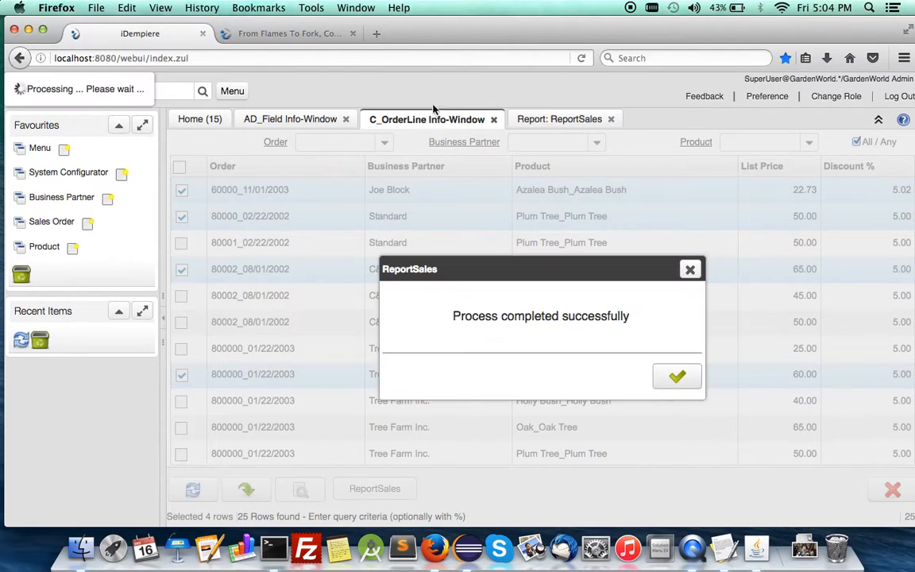
click(676, 375)
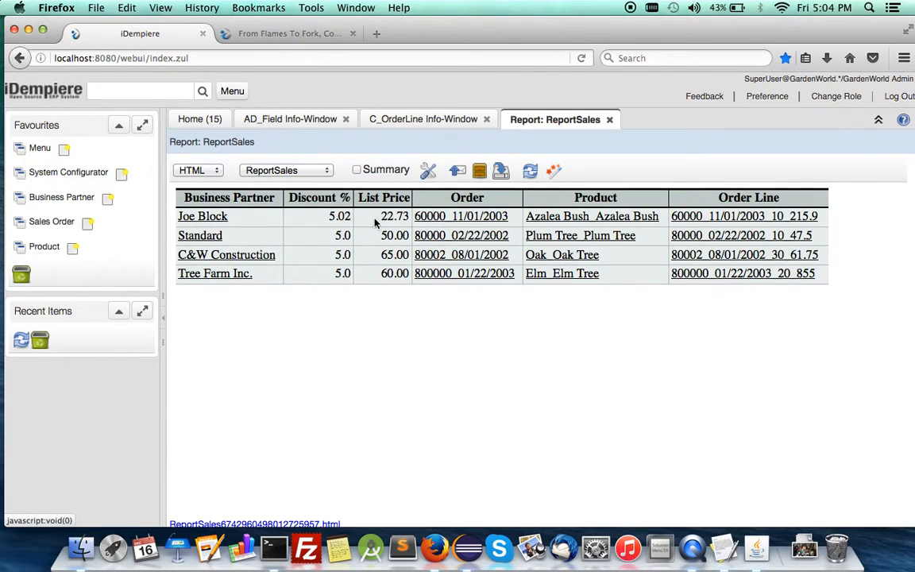
mouse_move(378, 183)
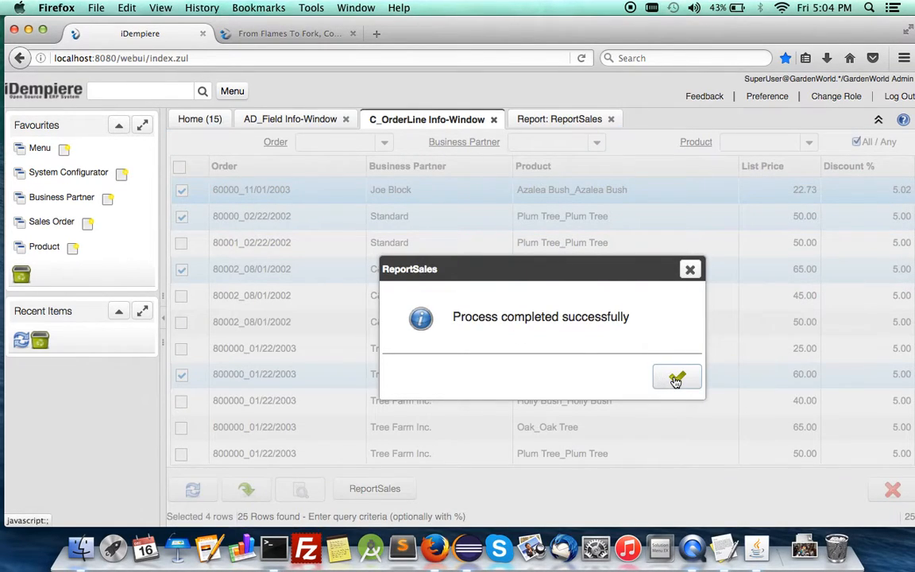
click(677, 376)
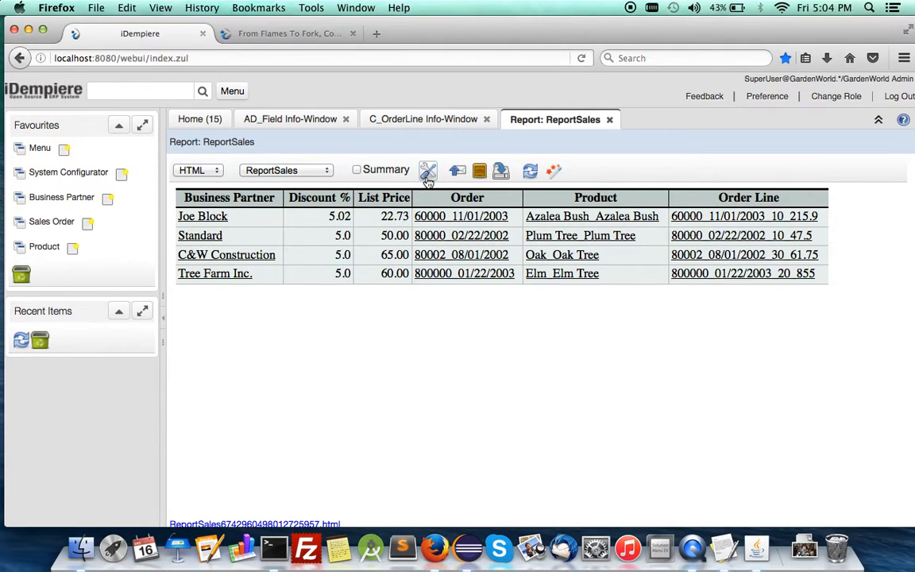
- Open the ReportSales print format and move Order right after Business Partner
click(428, 170)
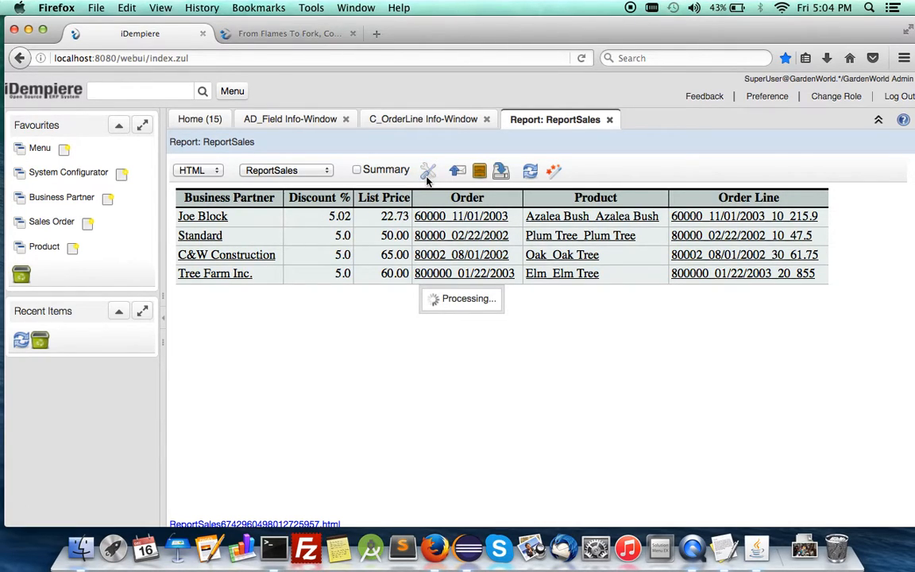
click(427, 172)
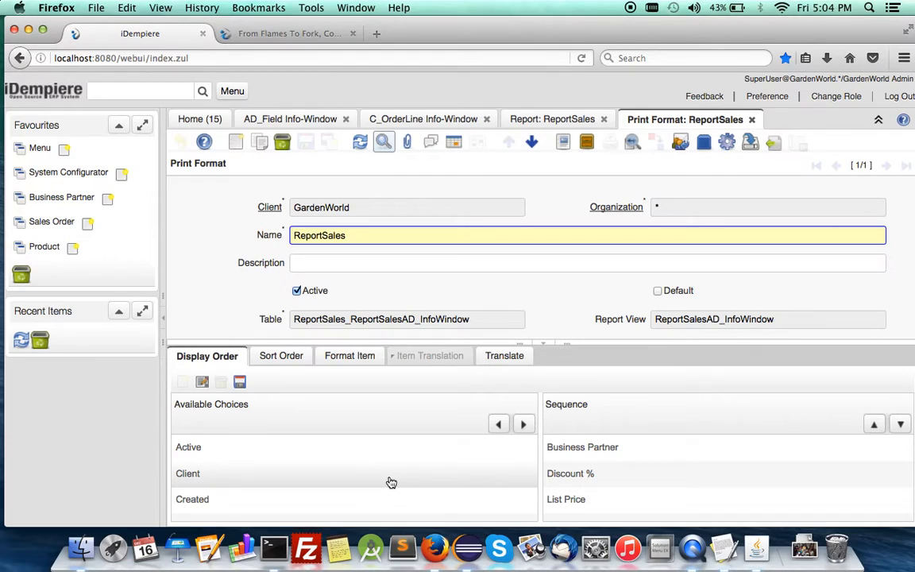
scroll(down, 3)
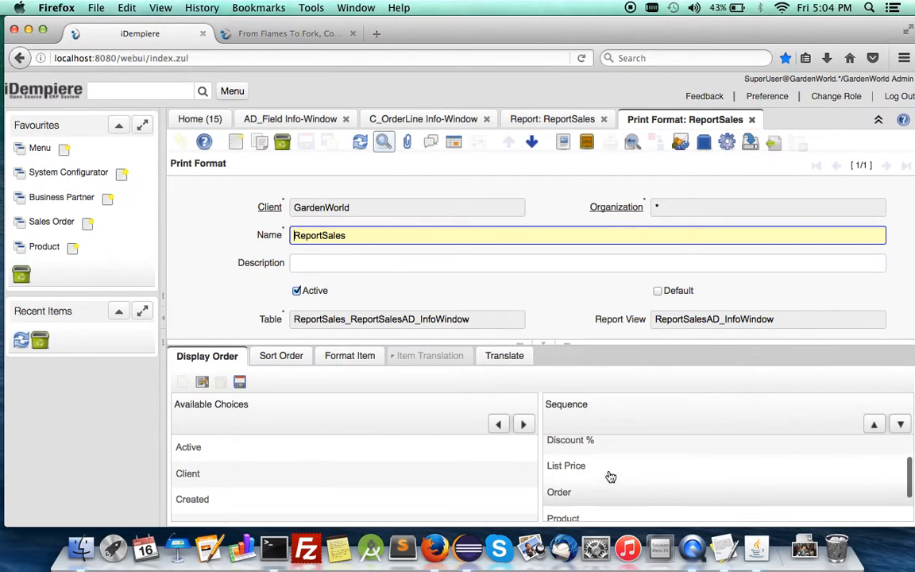
mouse_move(586, 445)
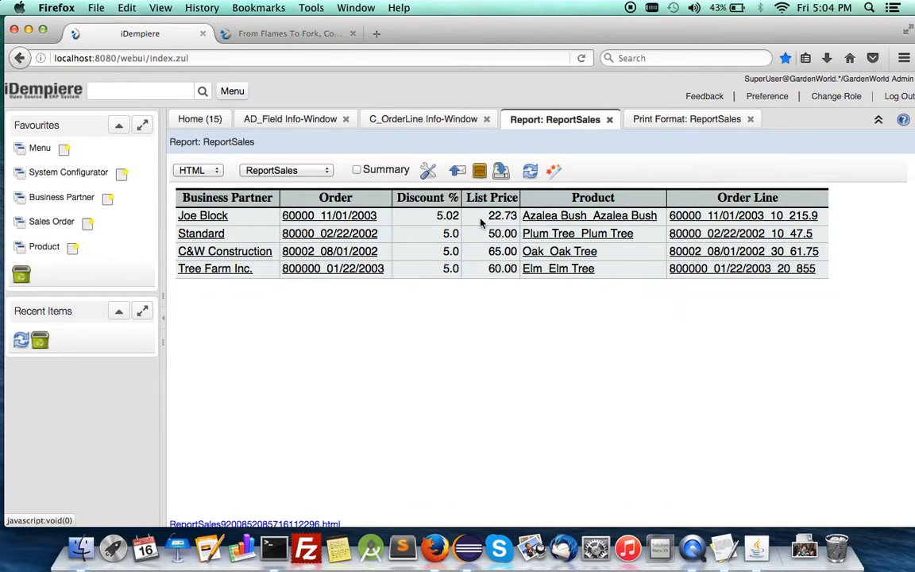
mouse_move(469, 181)
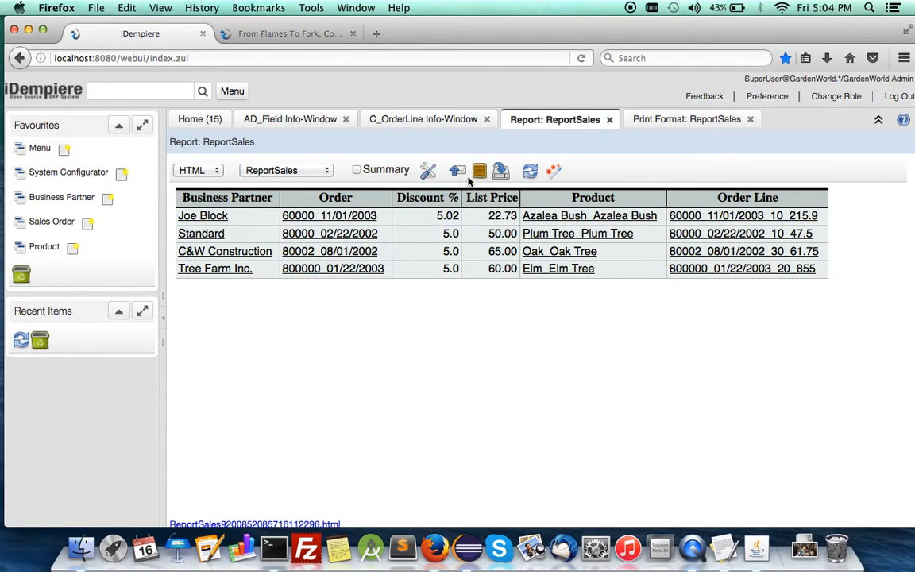
mouse_move(501, 171)
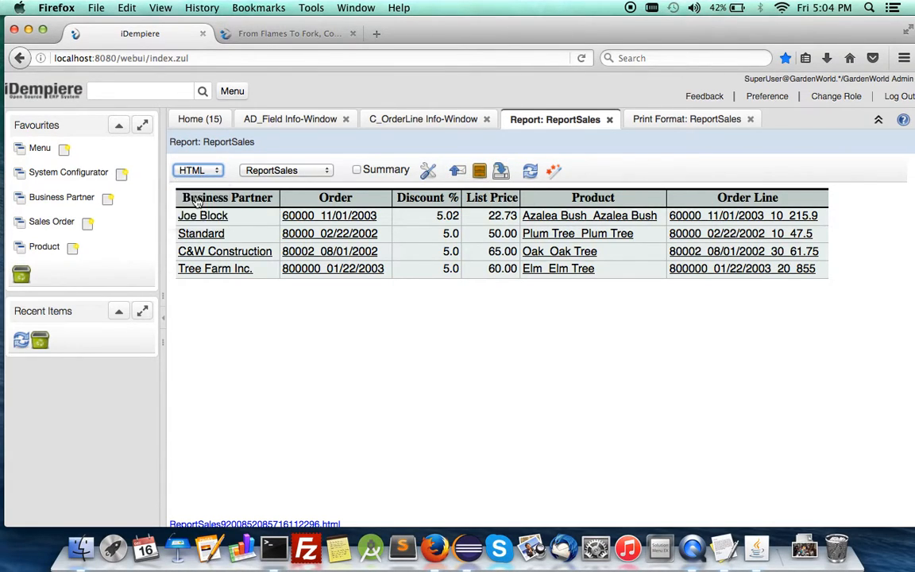
- Switch the report output to PDF and enlarge the preview twice
click(197, 169)
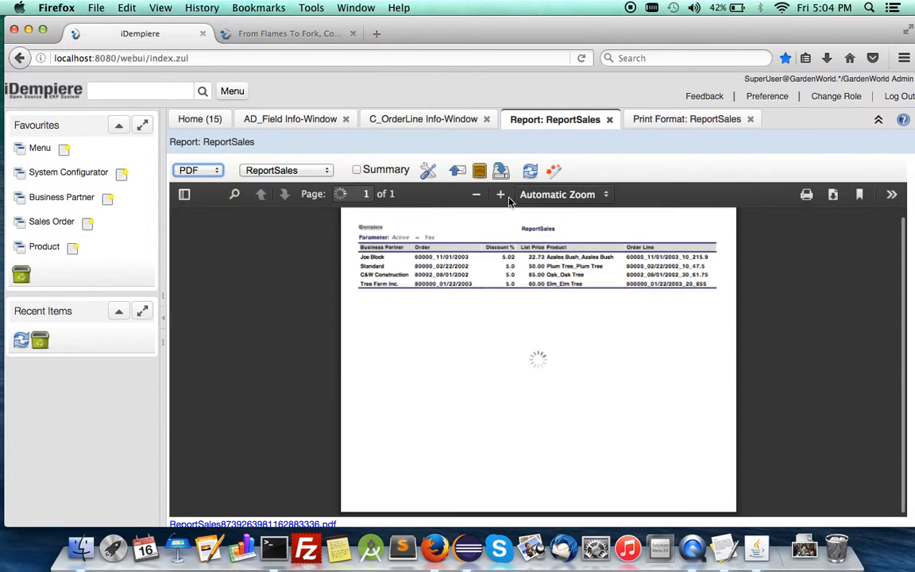
click(500, 194)
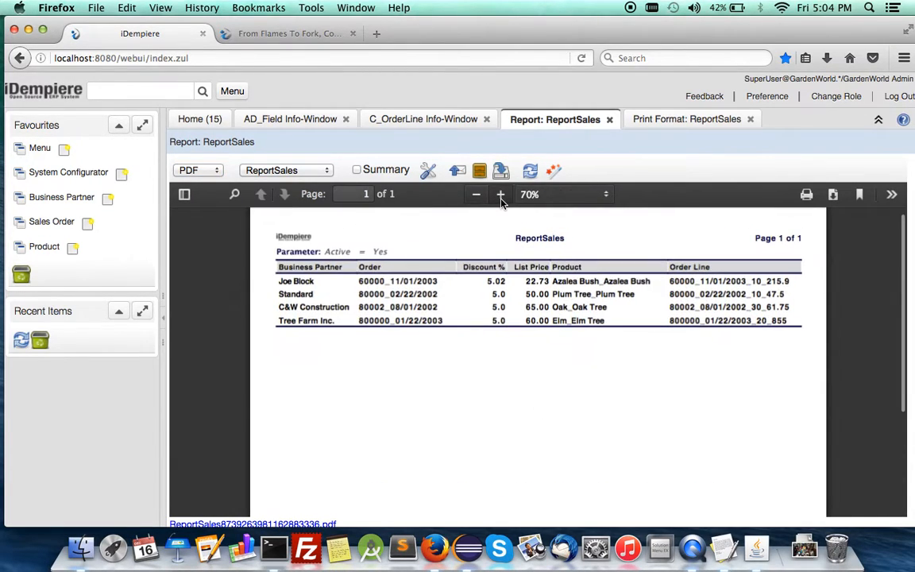
click(500, 194)
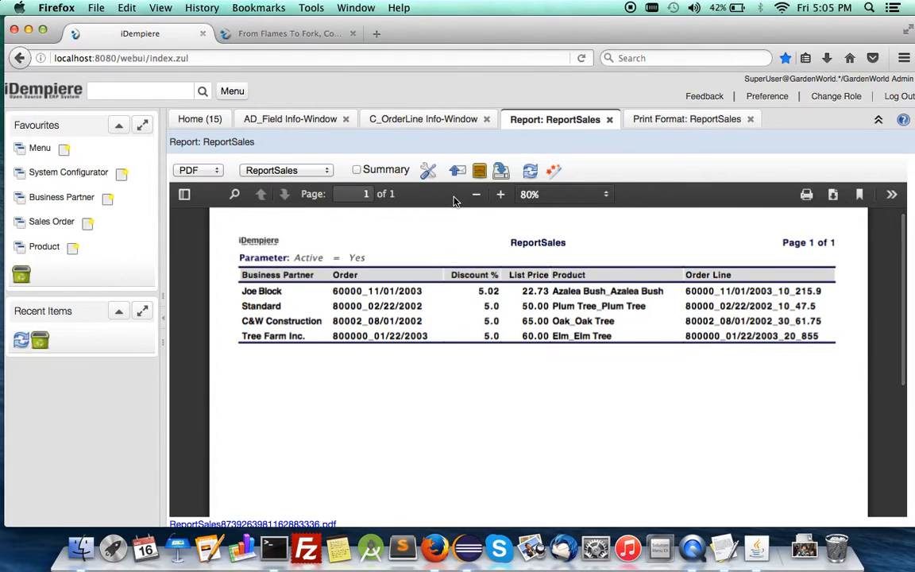
mouse_move(435, 124)
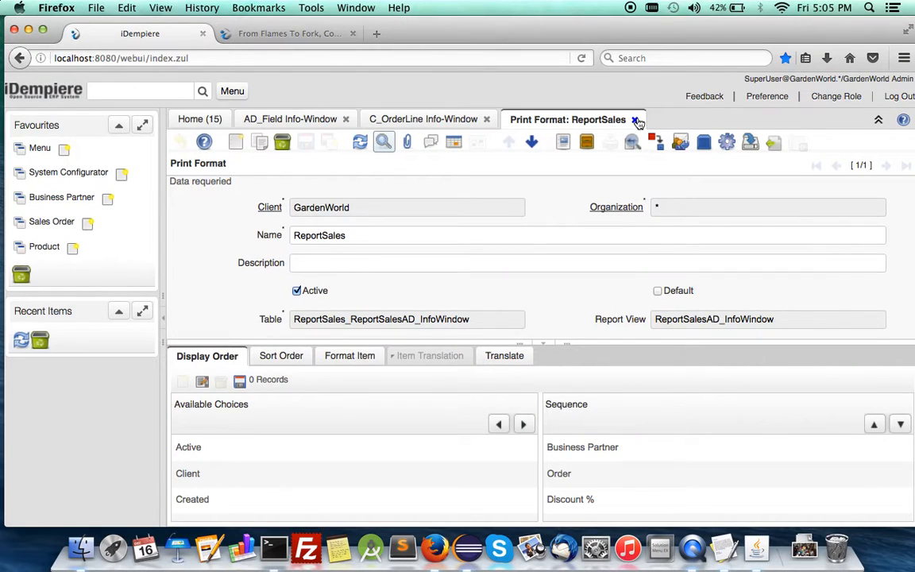
- Close the print format, select all 25 order lines and run ReportSales on them
click(638, 119)
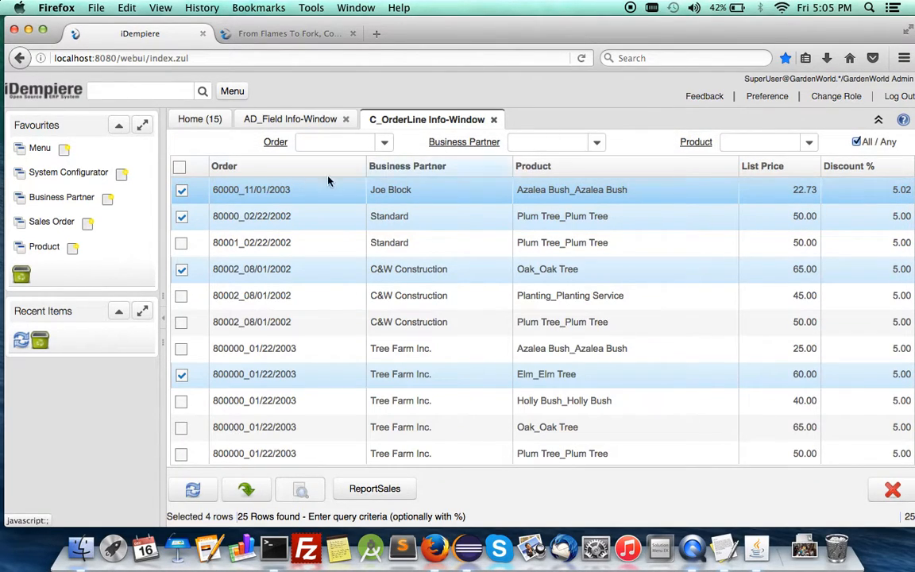
click(179, 166)
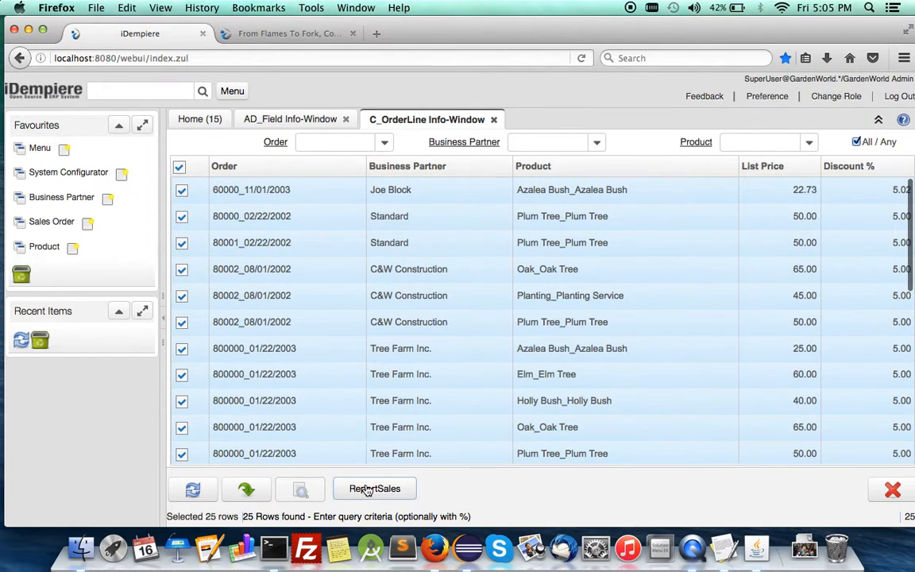
click(375, 489)
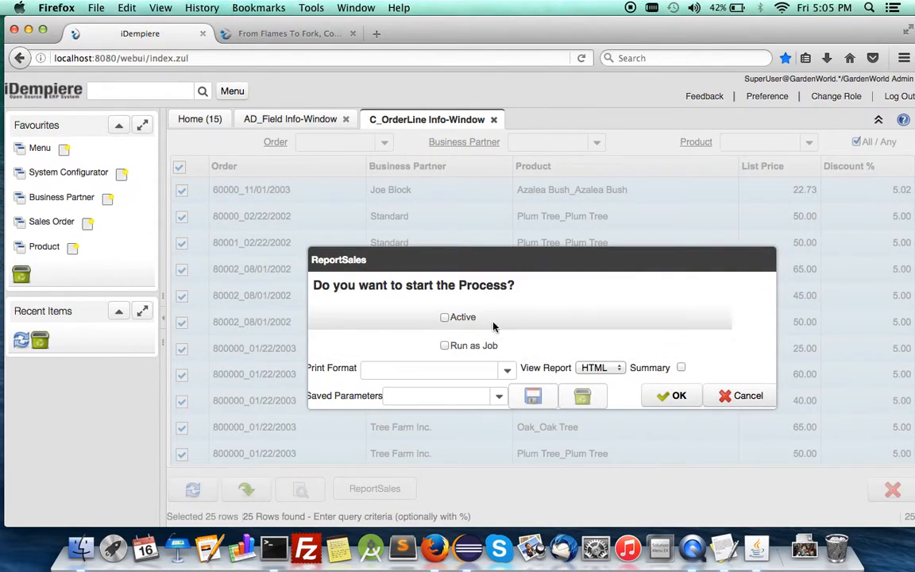
click(670, 394)
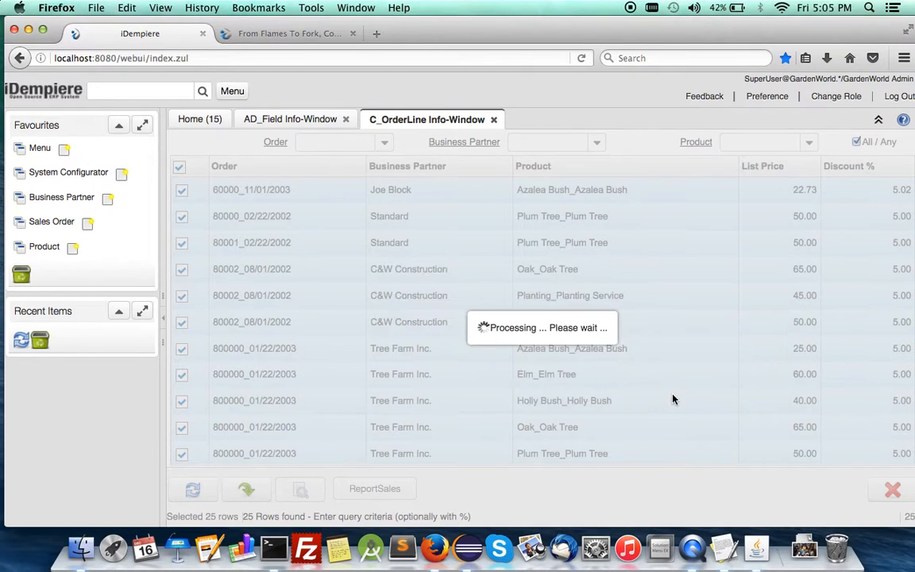
click(375, 489)
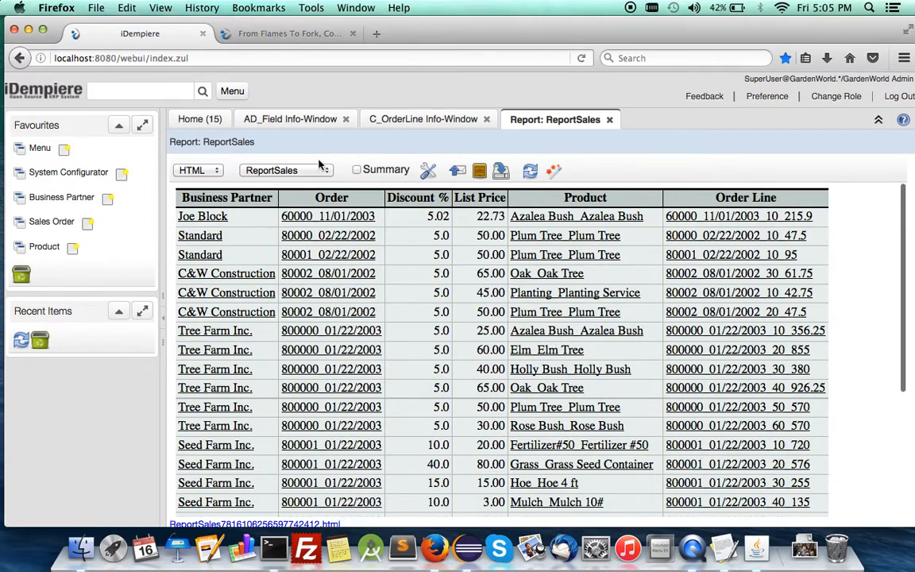
mouse_move(453, 332)
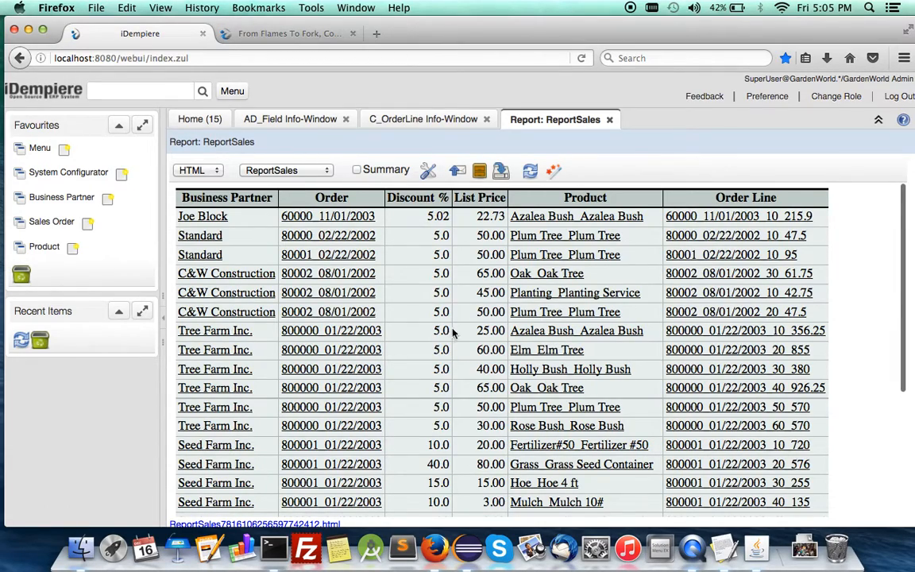
mouse_move(460, 355)
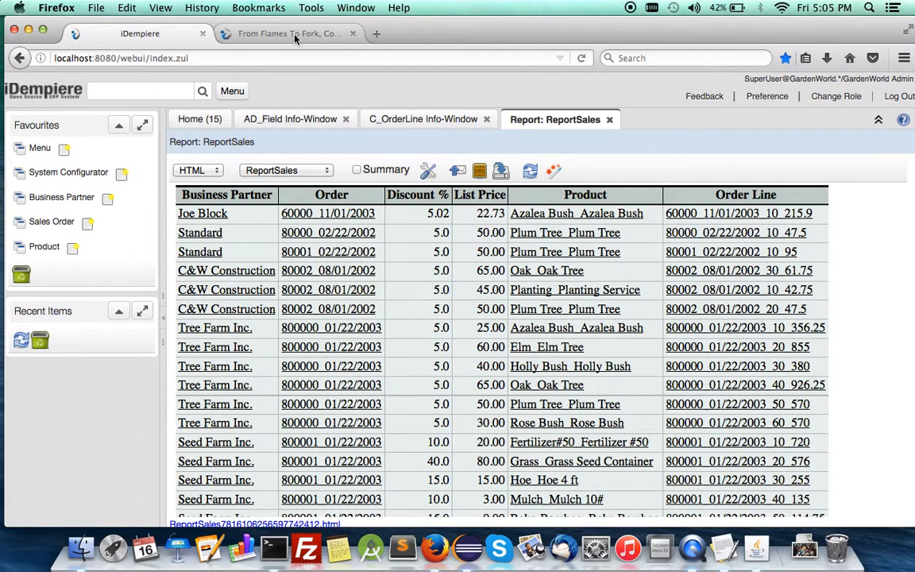
click(289, 33)
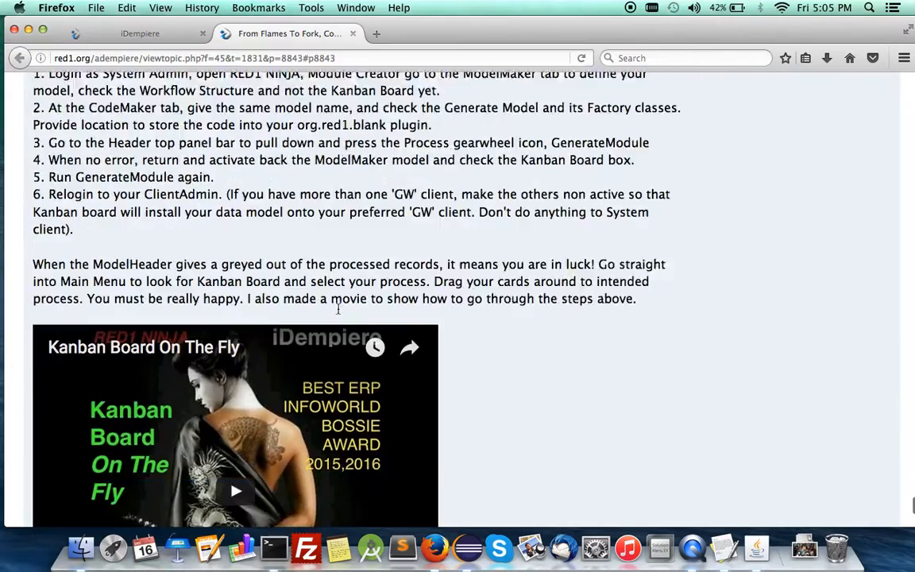
scroll(down, 3)
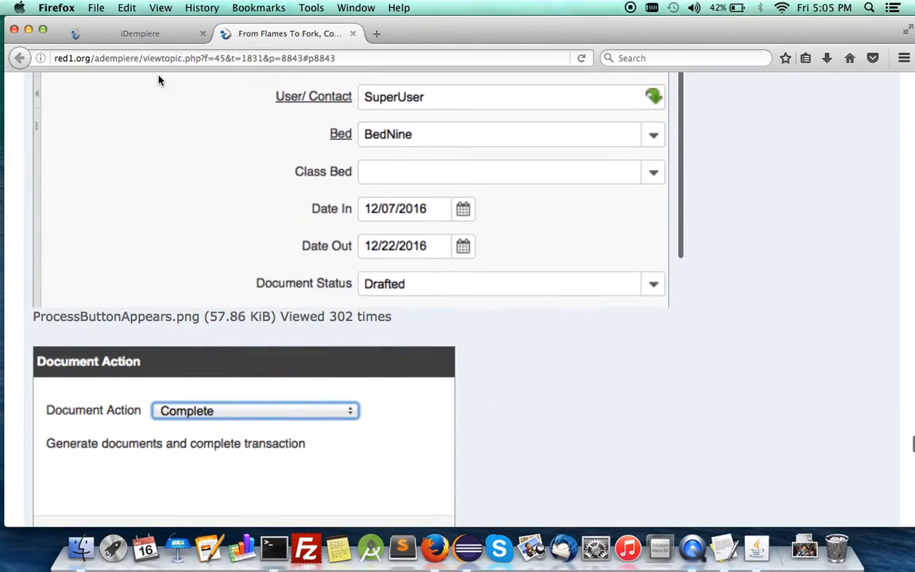
click(140, 34)
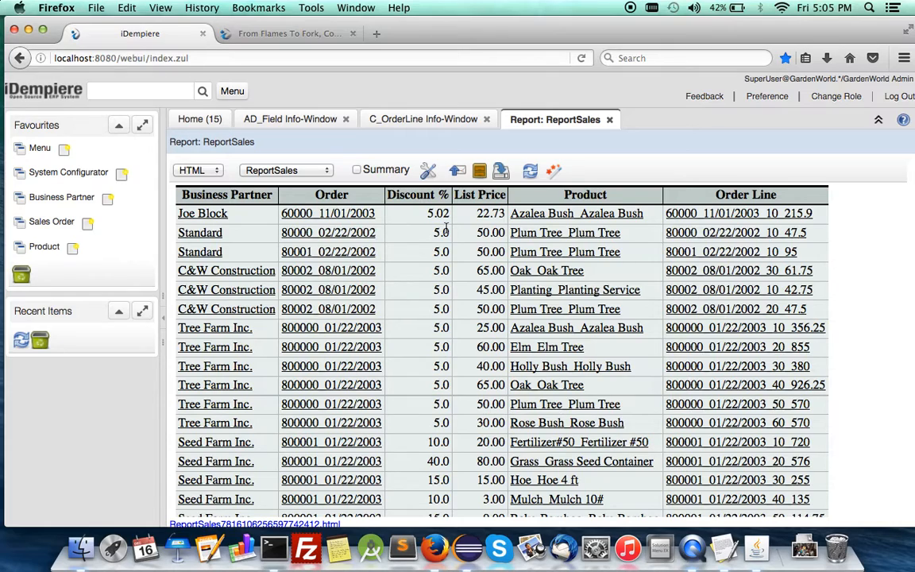
- Return to the C_OrderLine Info-Window and dismiss the process-completed message
click(289, 118)
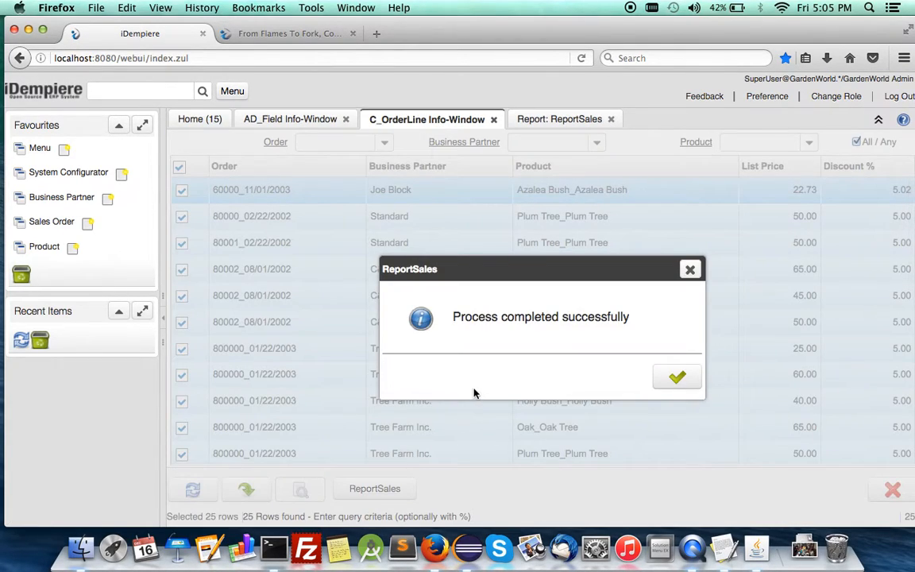
click(677, 377)
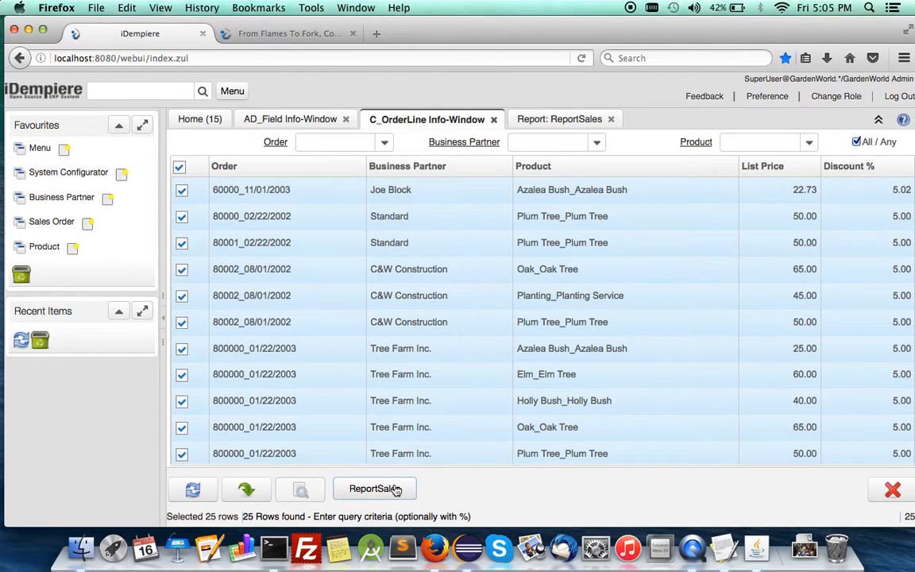